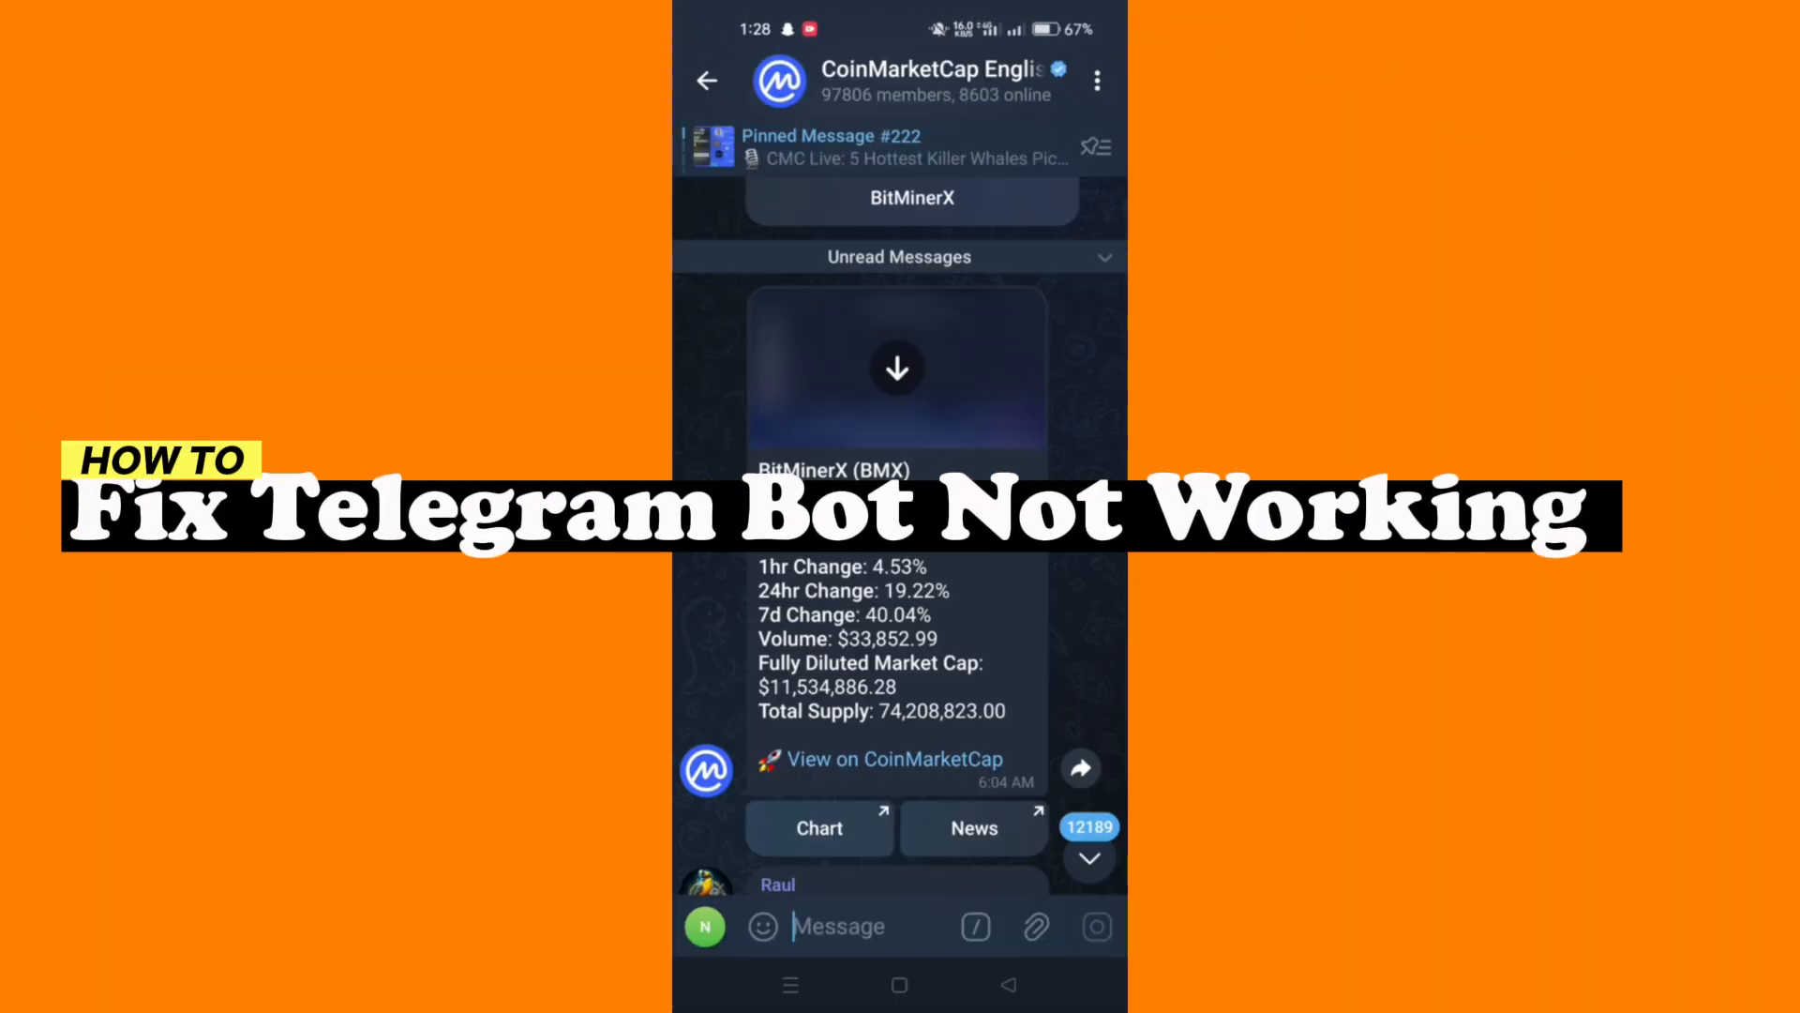
Step: Scroll the CoinMarketCap English chat to the price bot's invalid-symbol reply, then return to All Chats
scroll(down, 3)
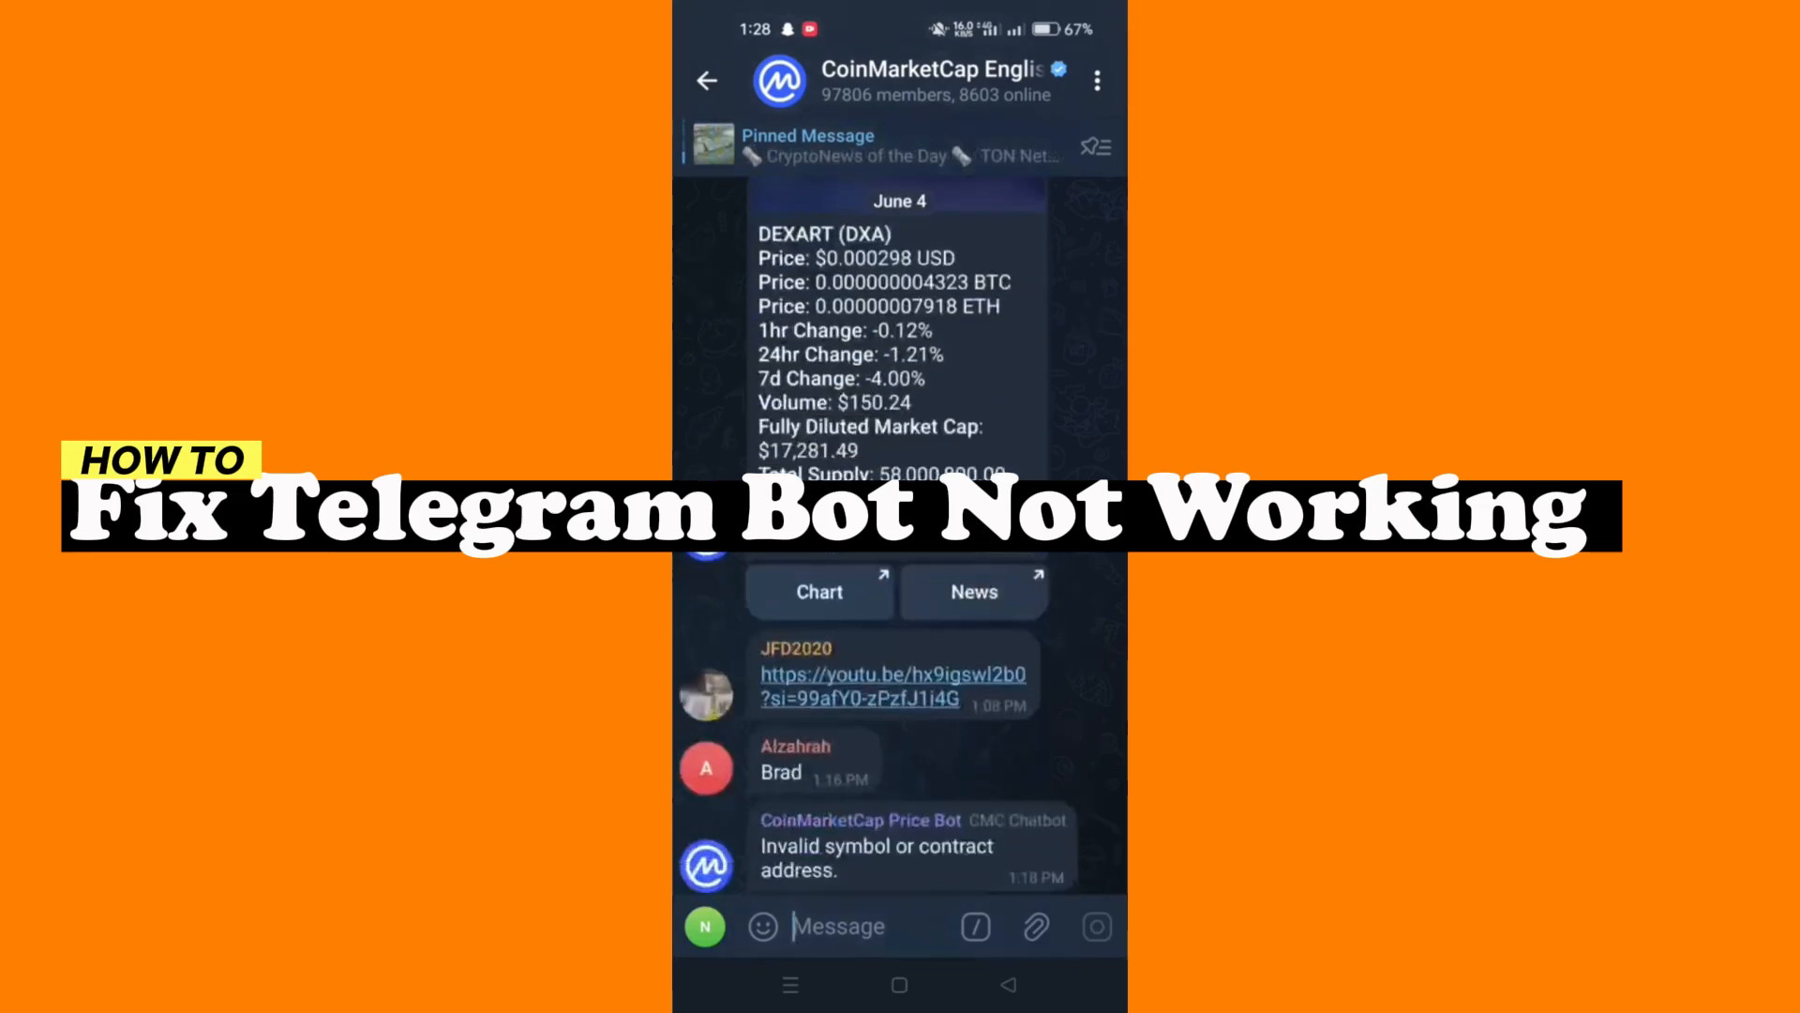
scroll(down, 3)
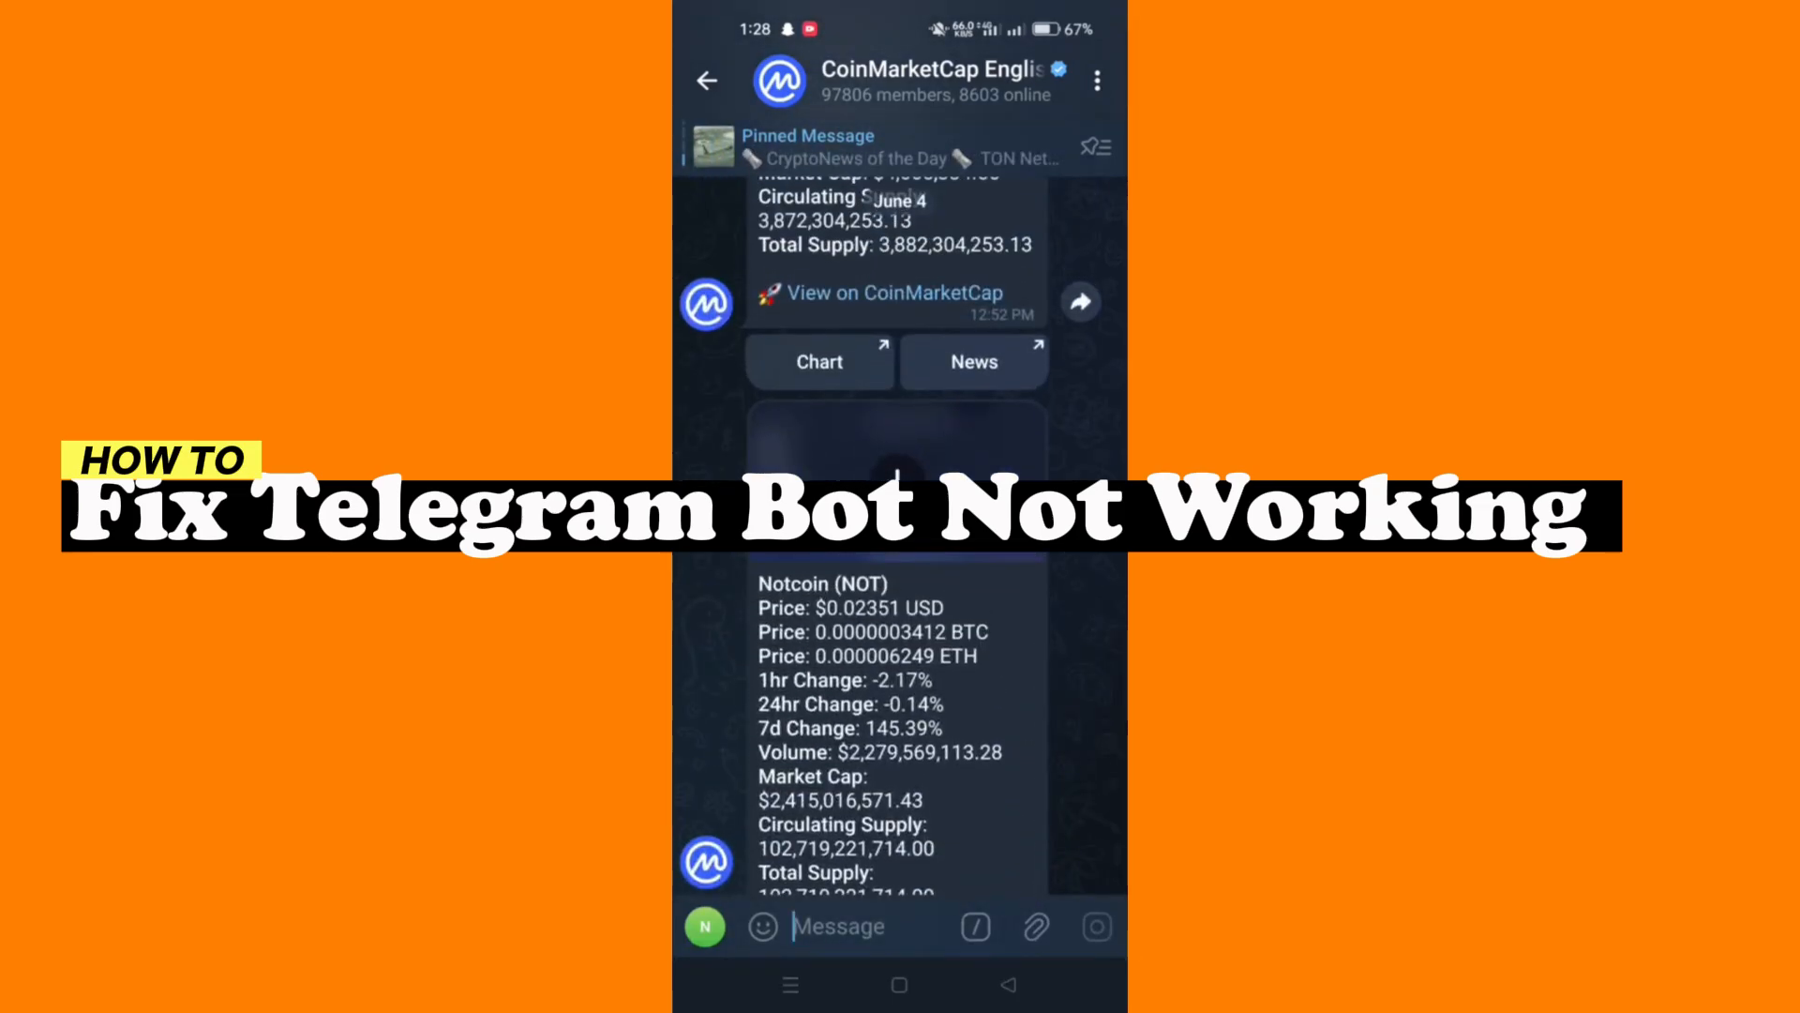
click(707, 81)
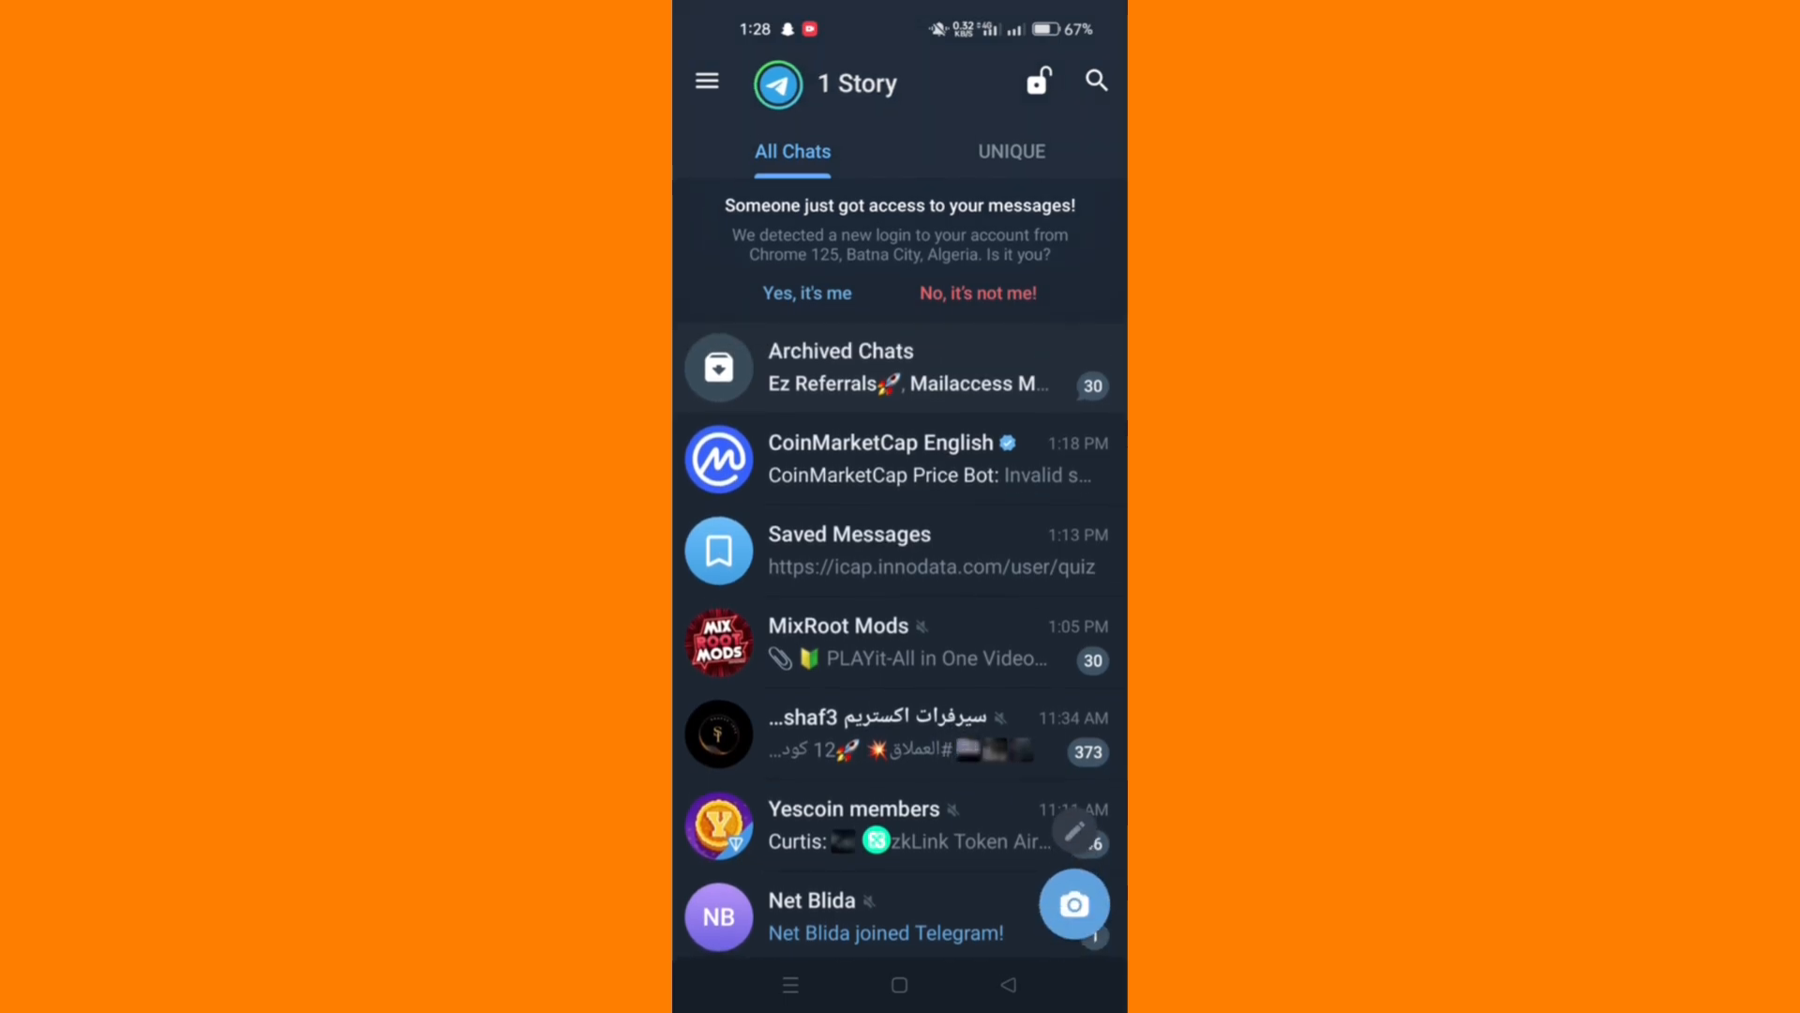
Step: Reach the Data and Storage page via the side menu's Settings
click(707, 81)
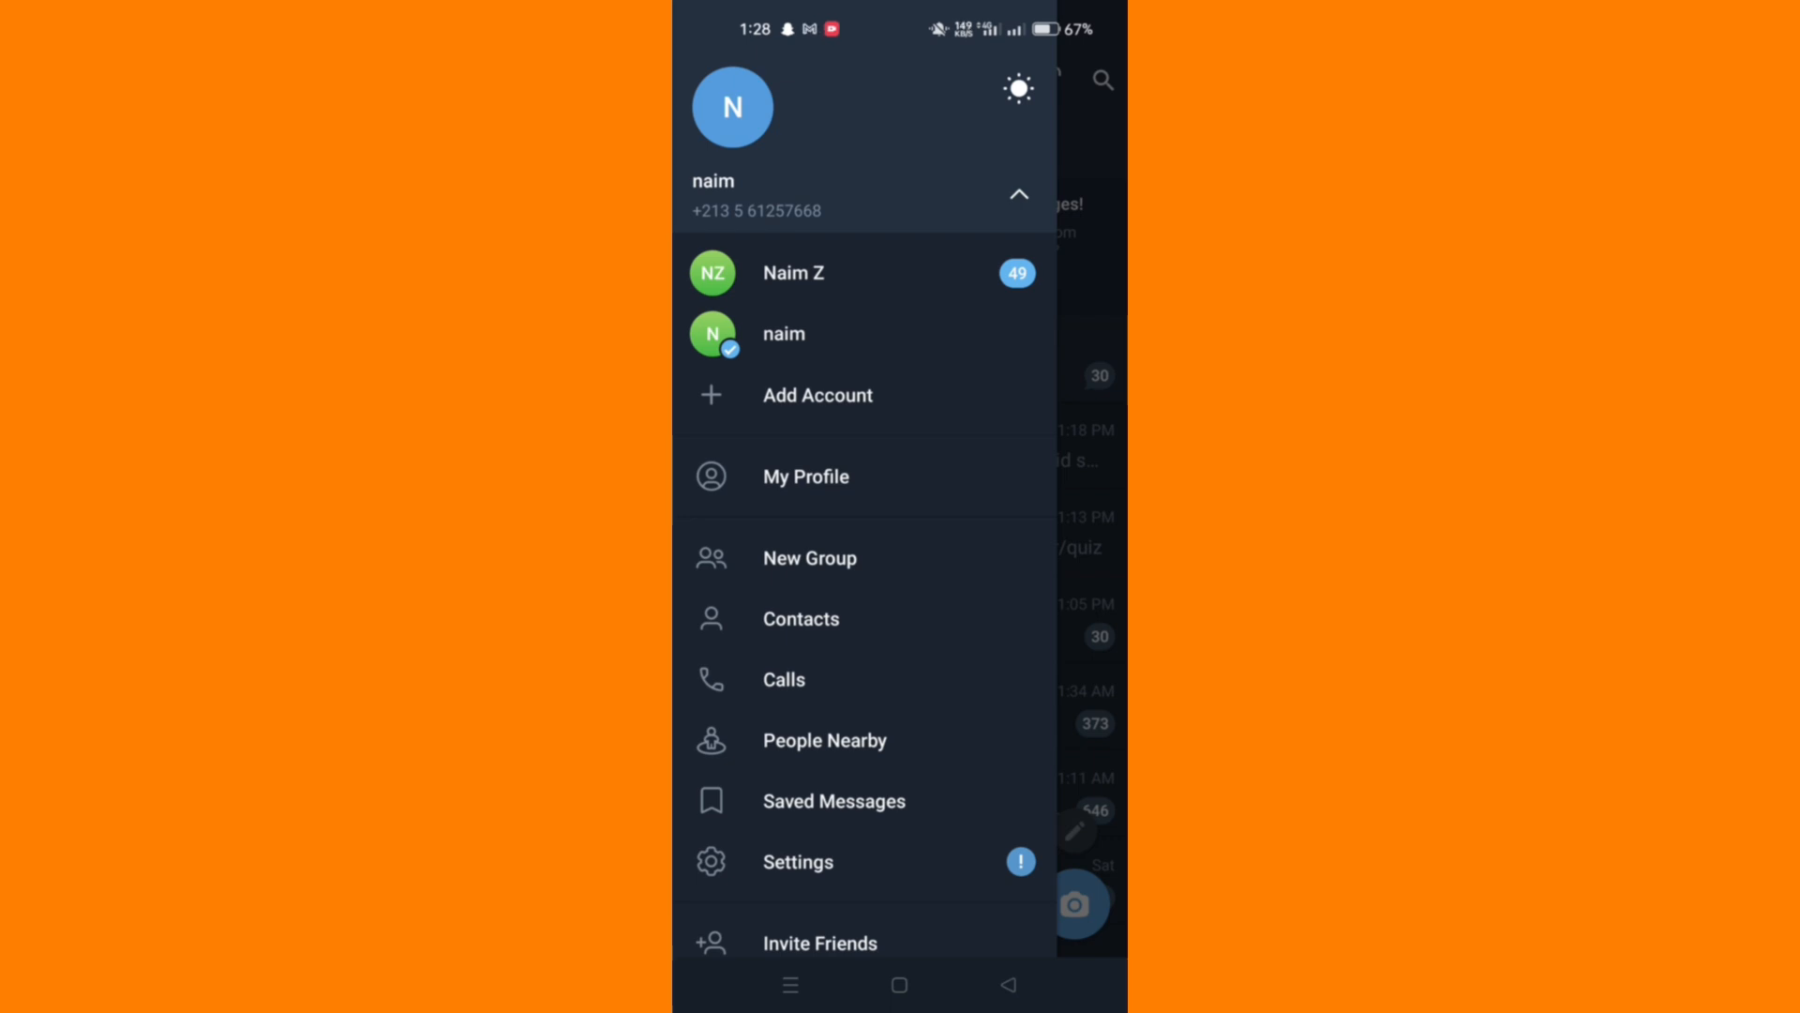
click(799, 861)
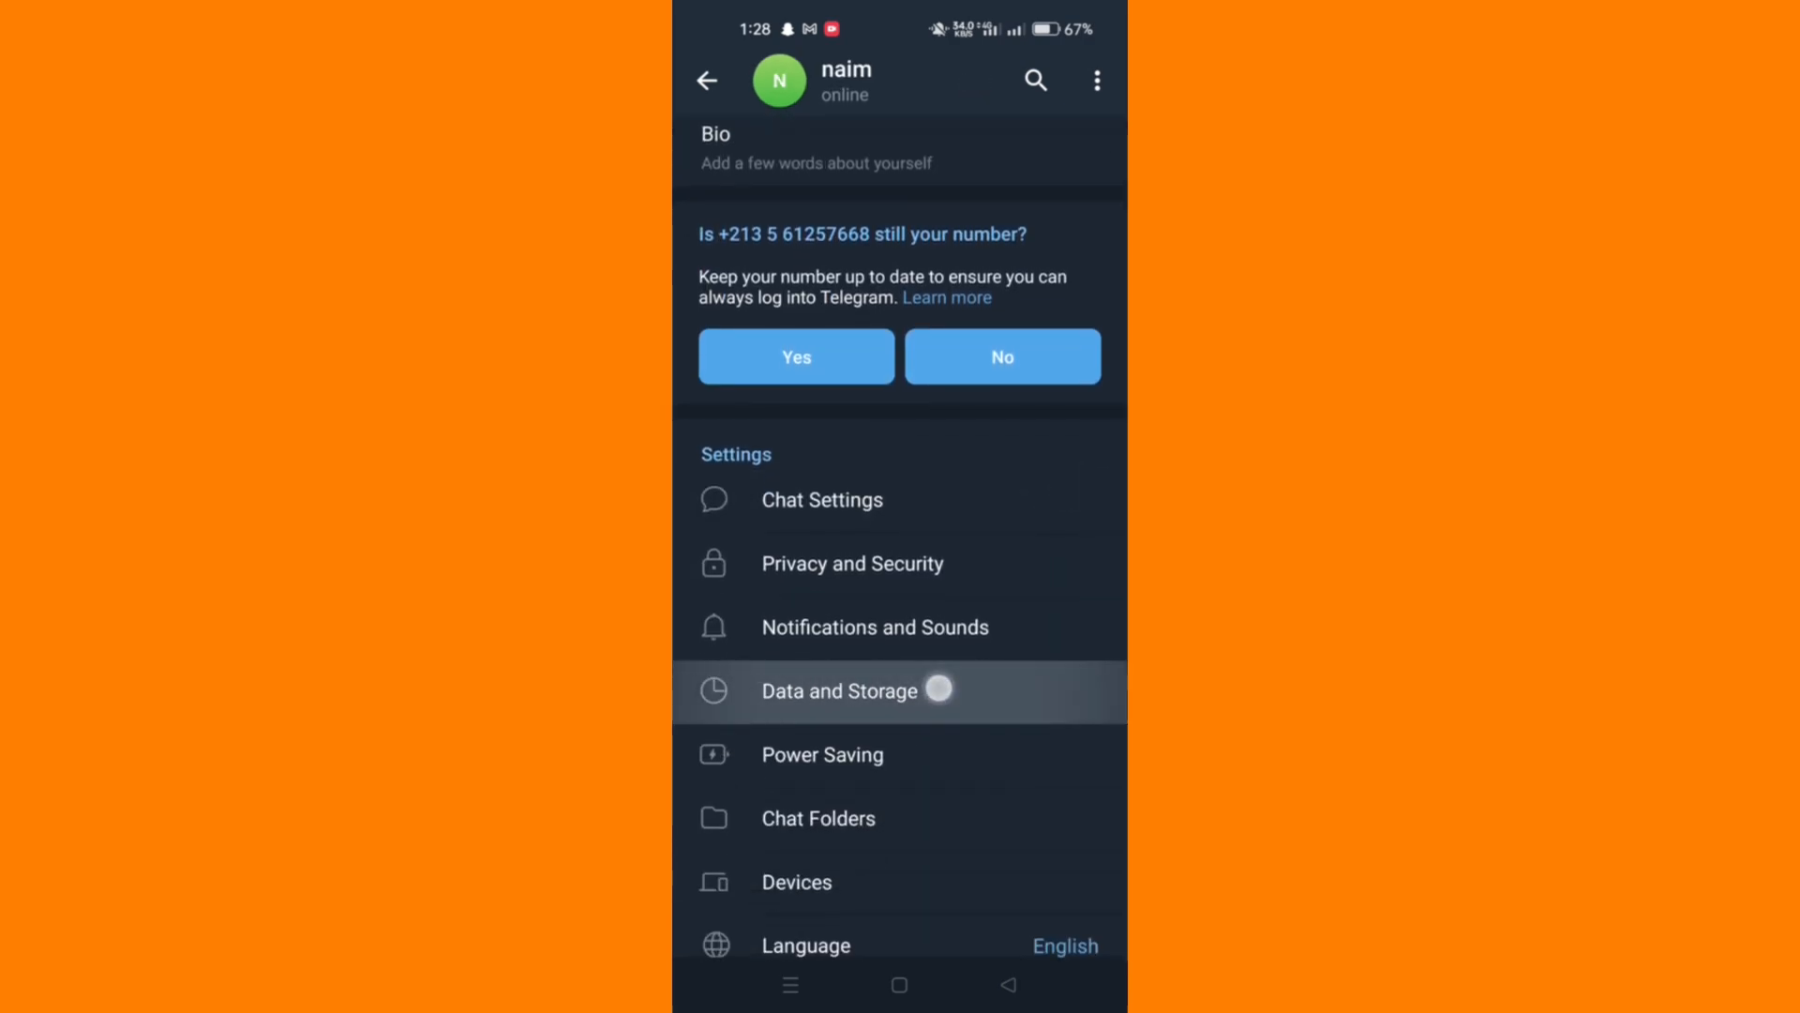
click(840, 690)
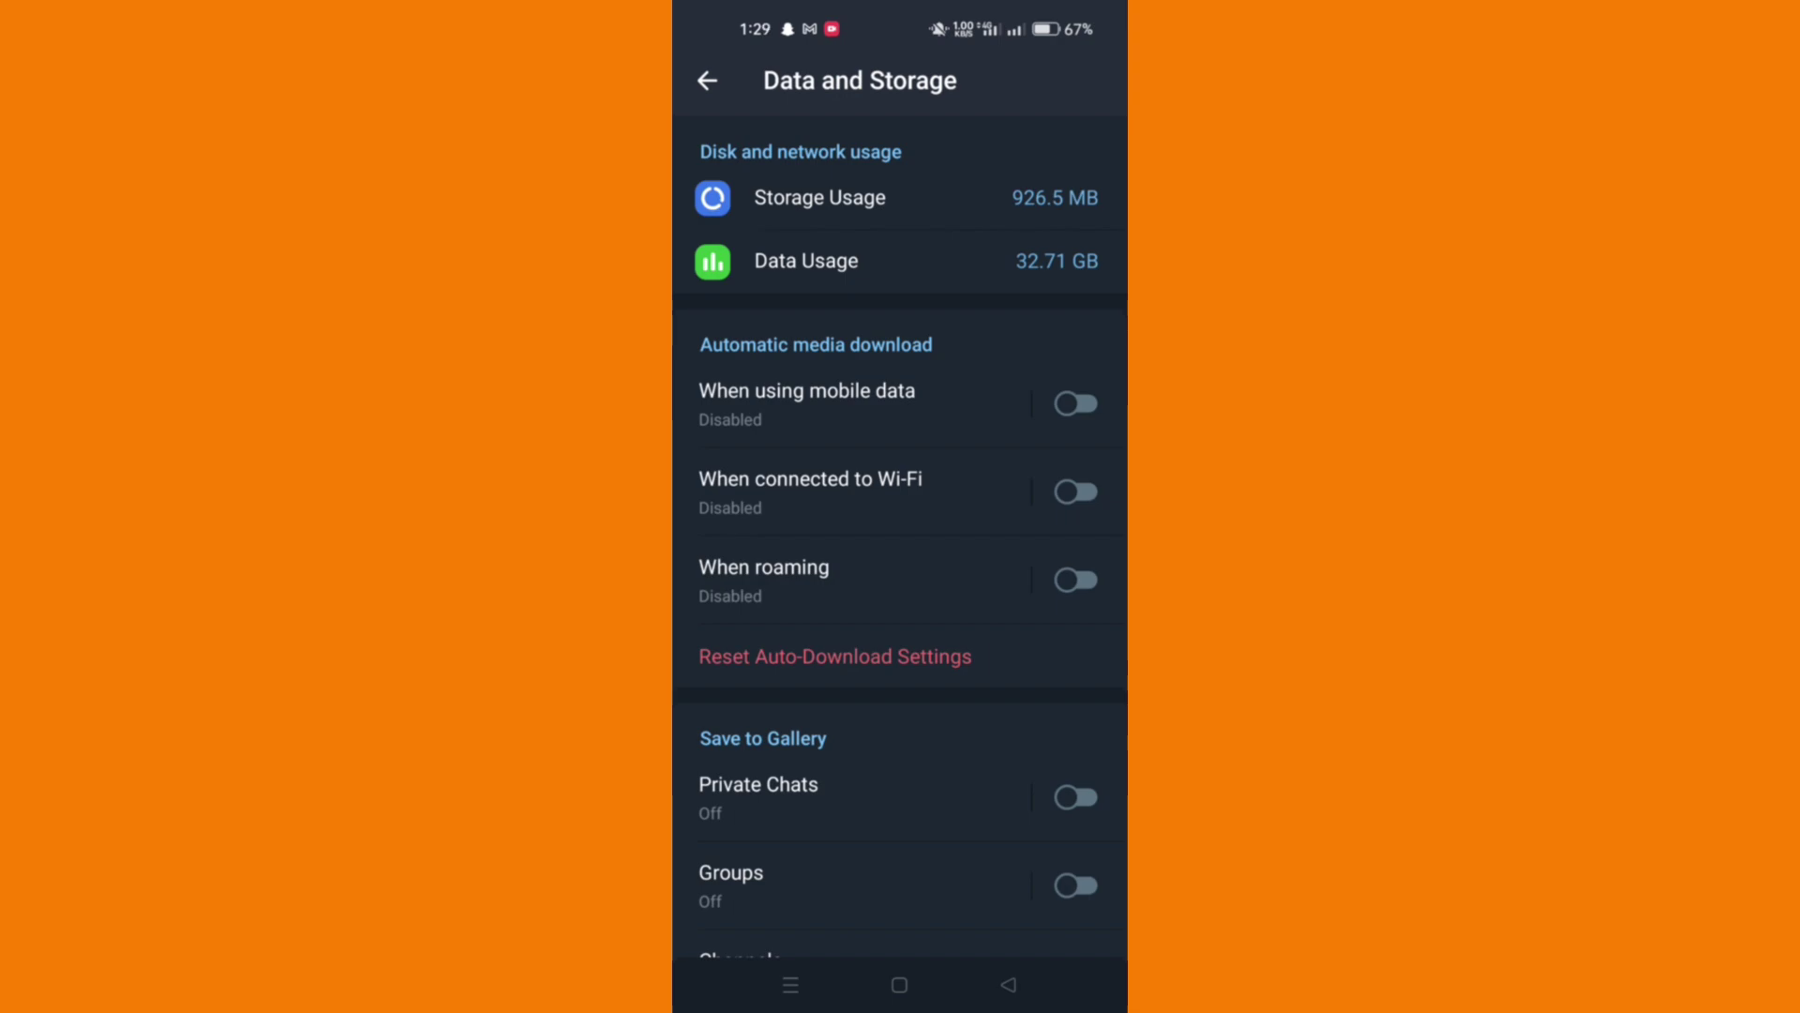
Step: Clear the 926.5 MB cache from Storage Usage and confirm, leaving the Storage Cleared page
click(820, 197)
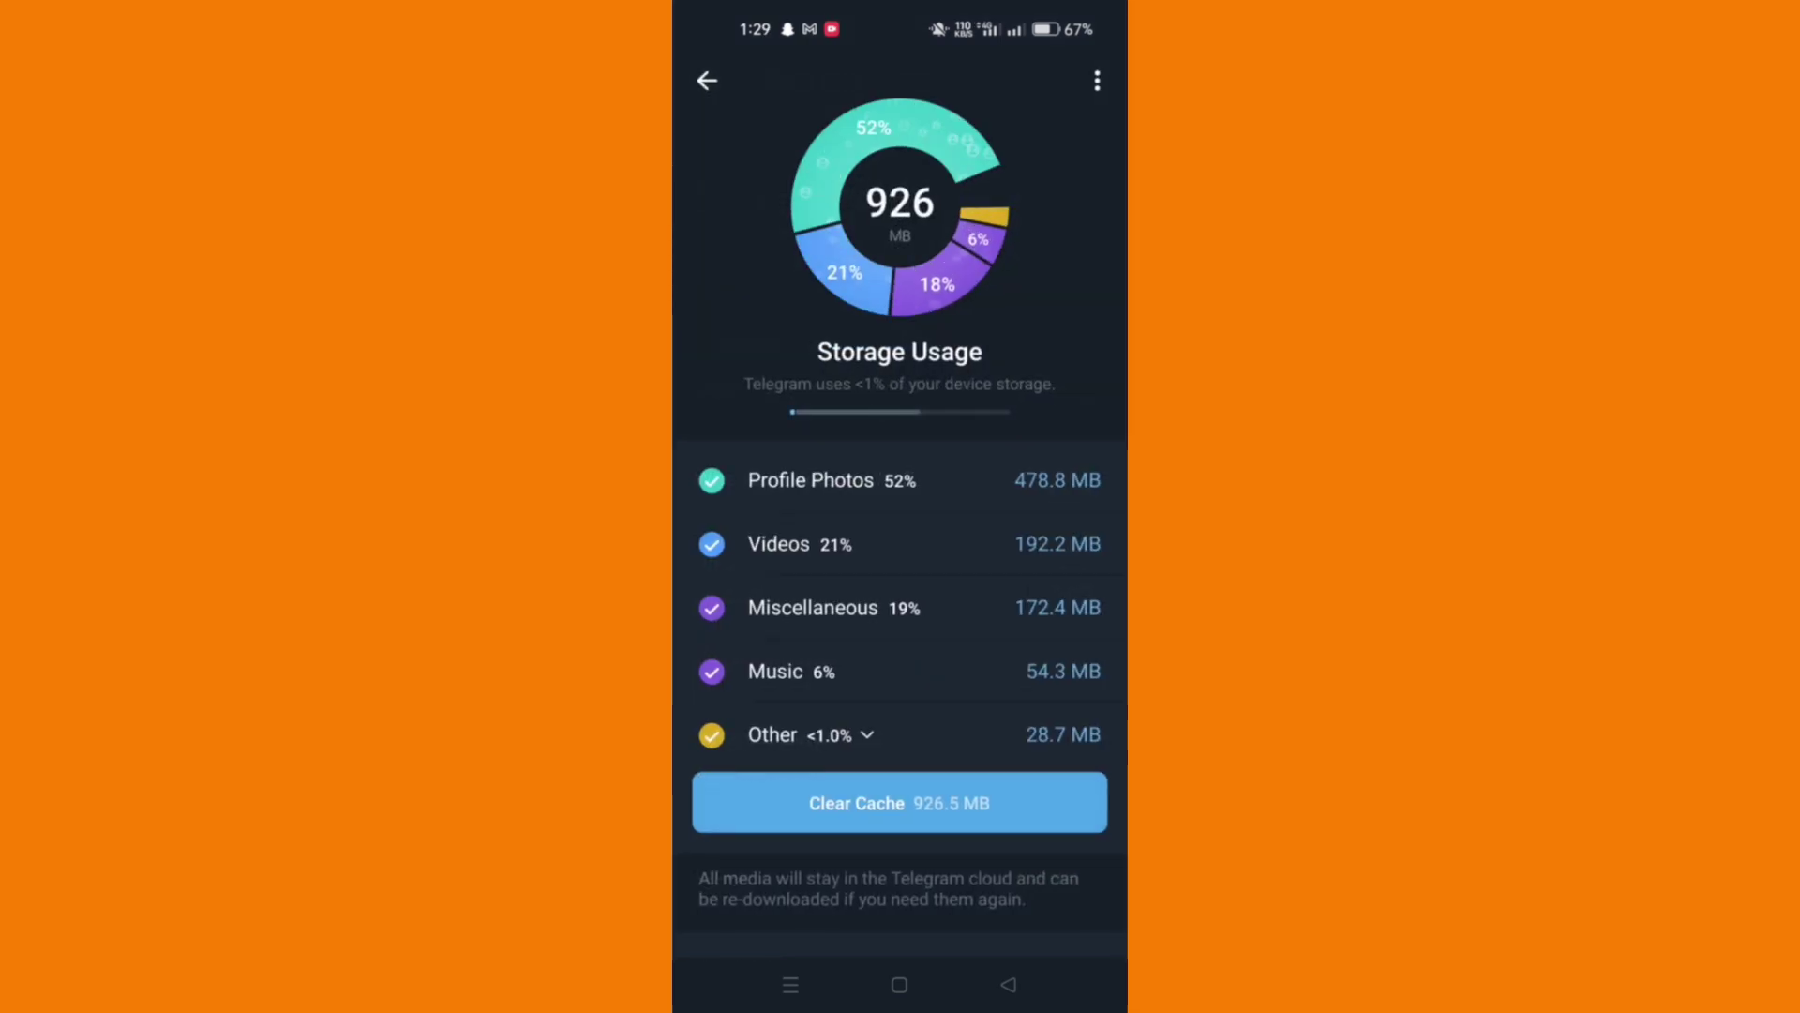
click(898, 803)
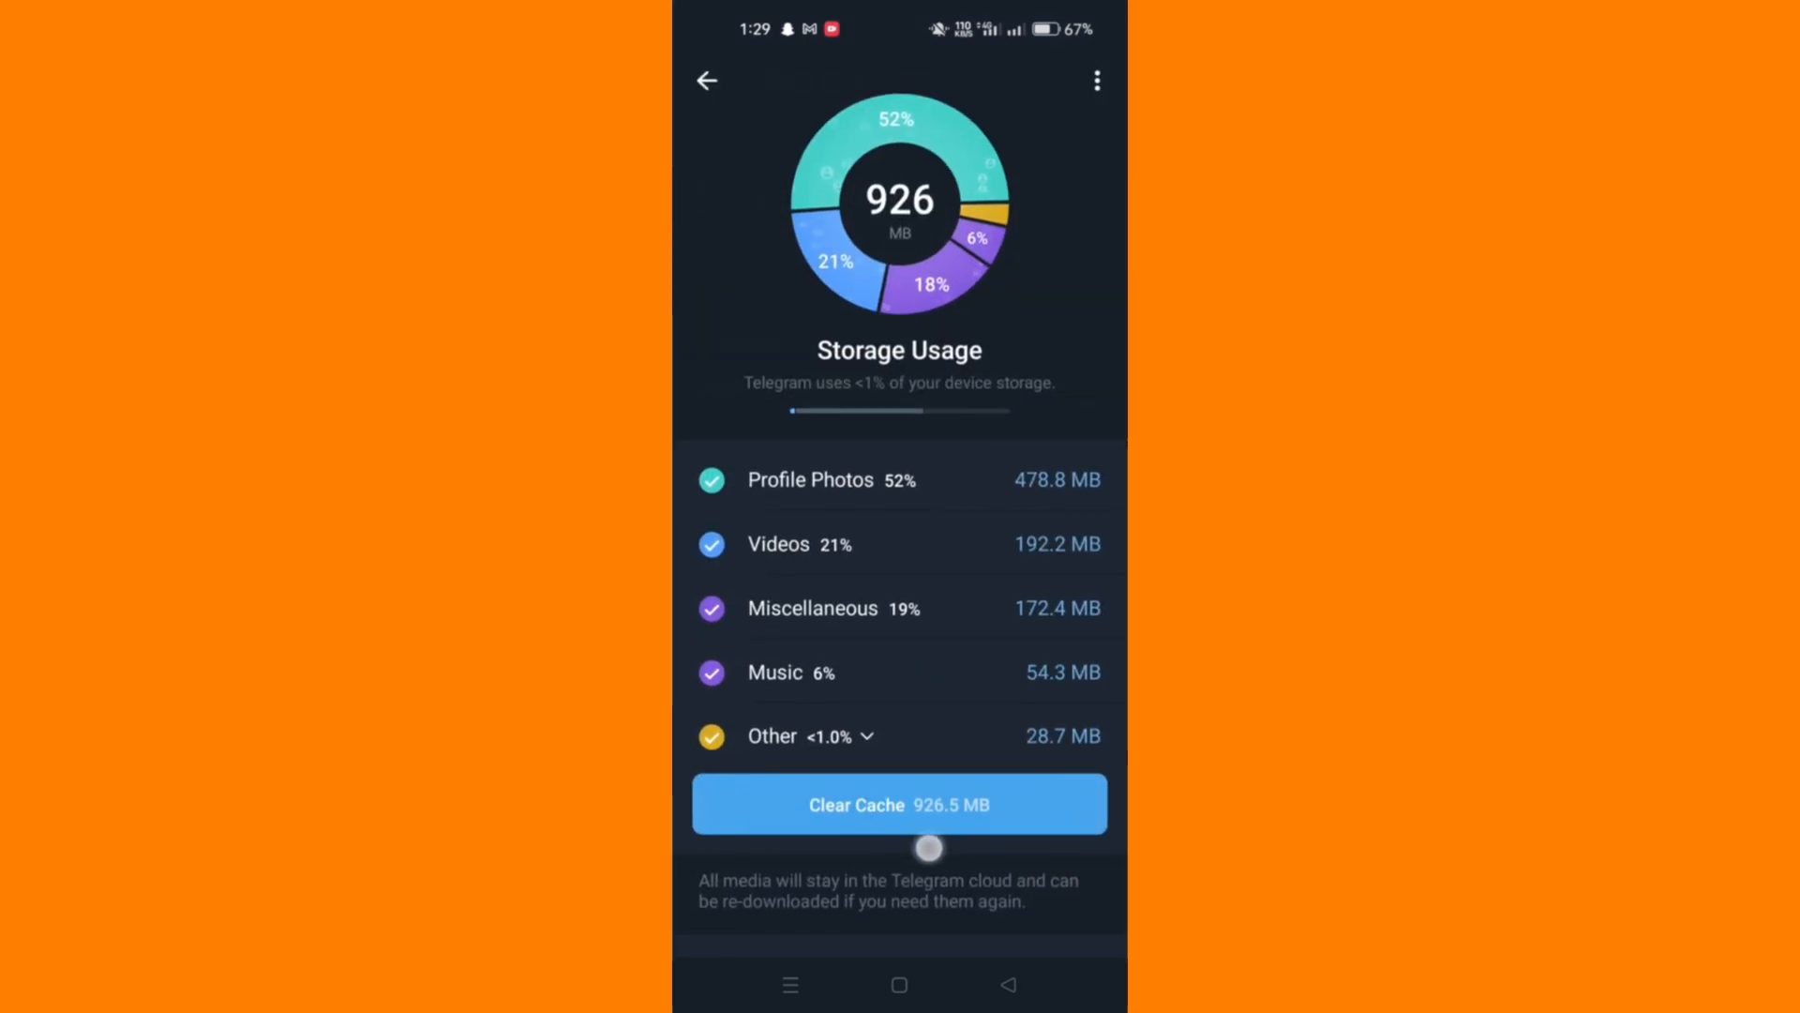
click(898, 804)
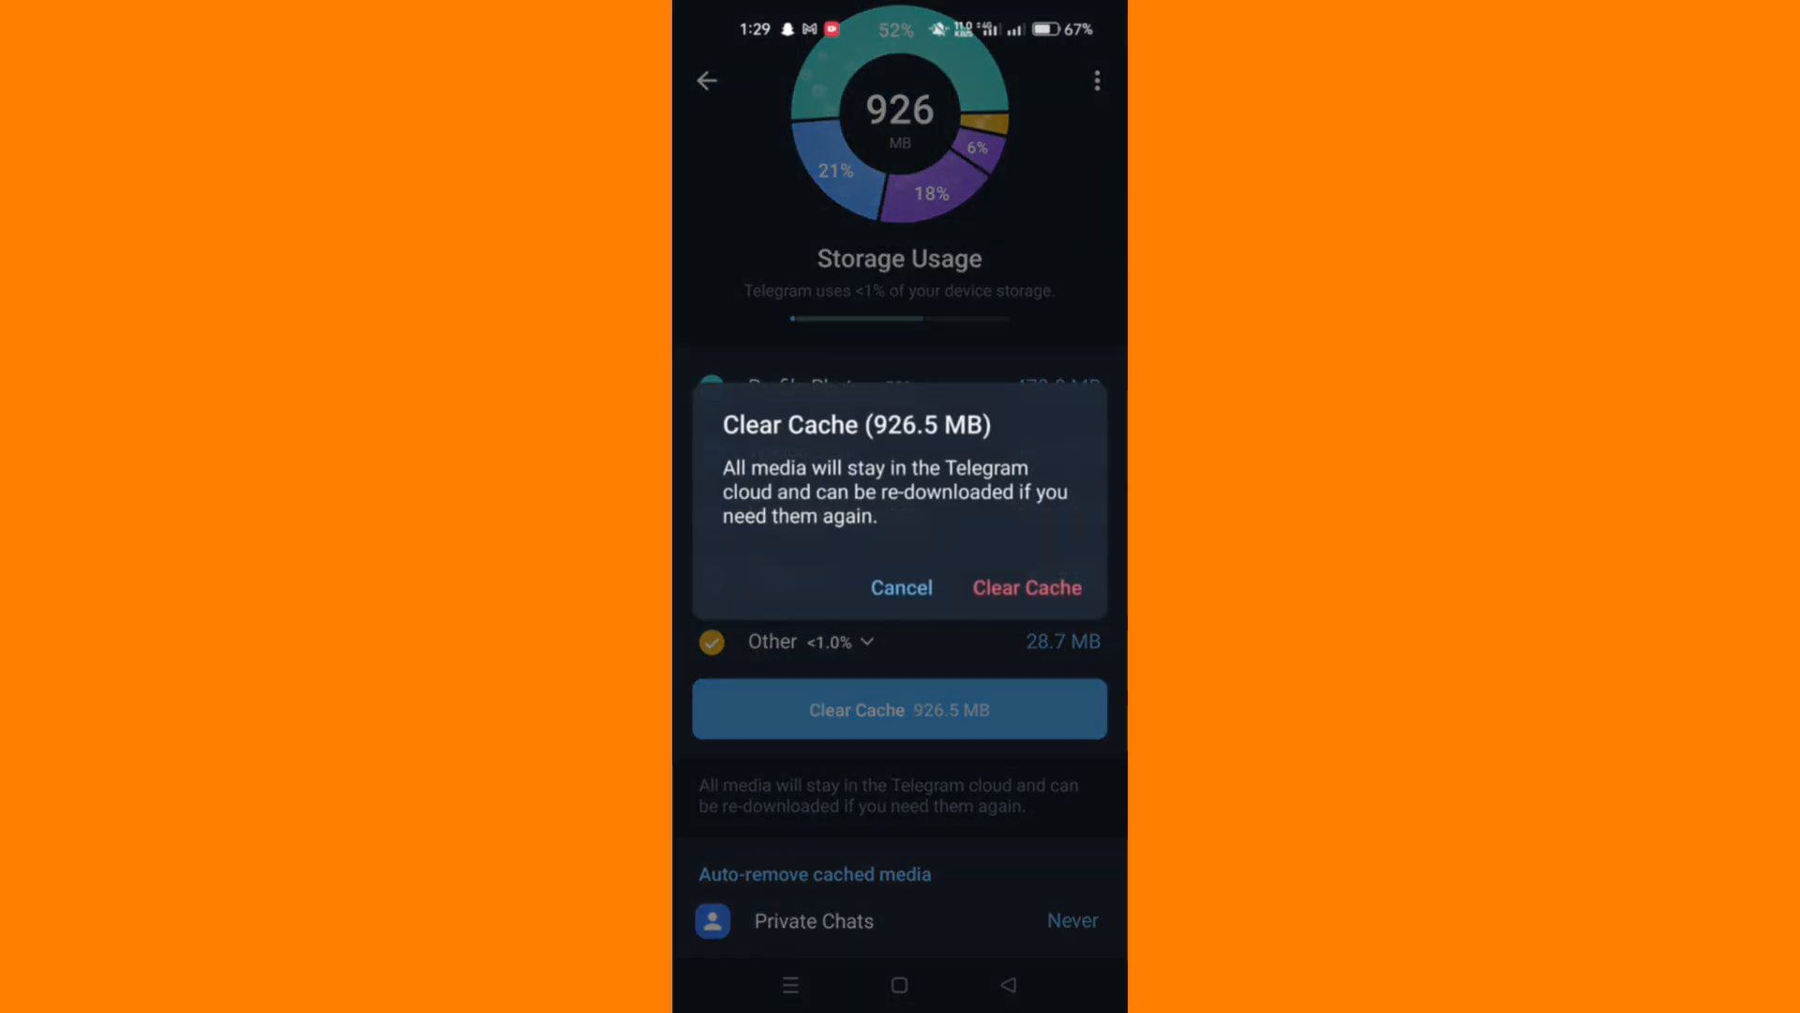
click(1026, 587)
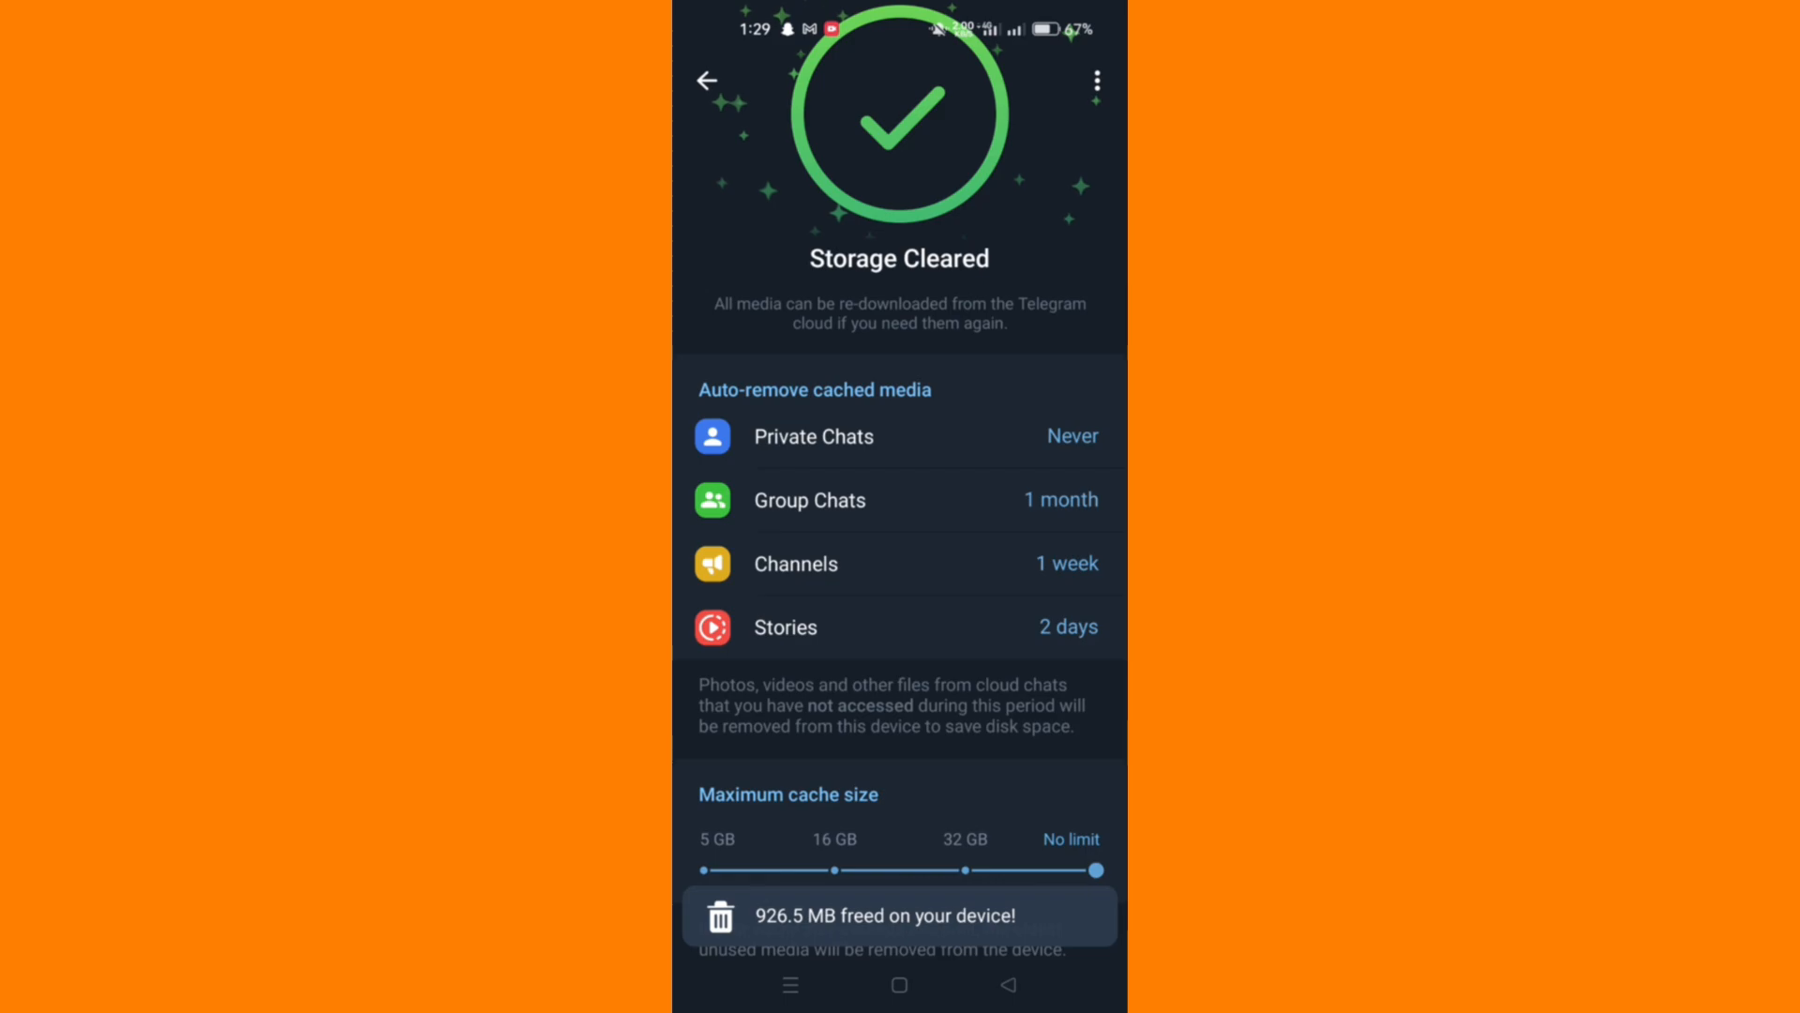
scroll(up, 3)
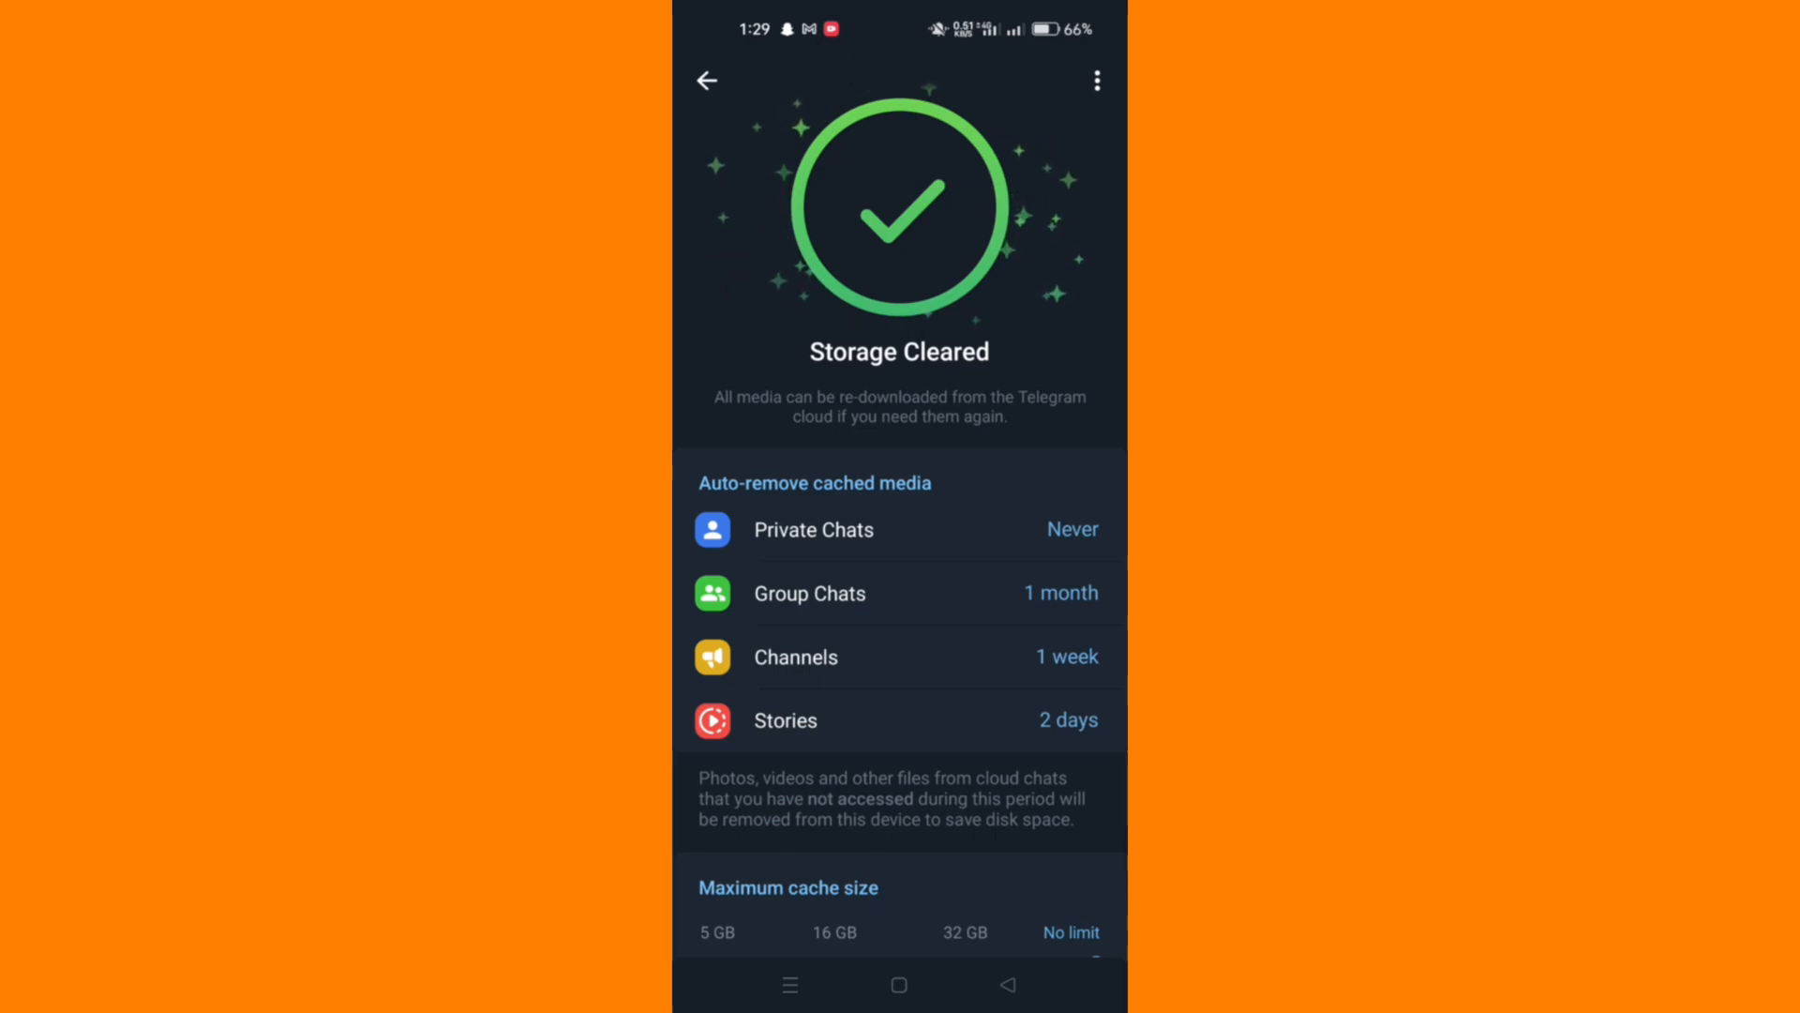
Step: Back out to the Android home screen and relaunch Telegram to its chat list
click(707, 80)
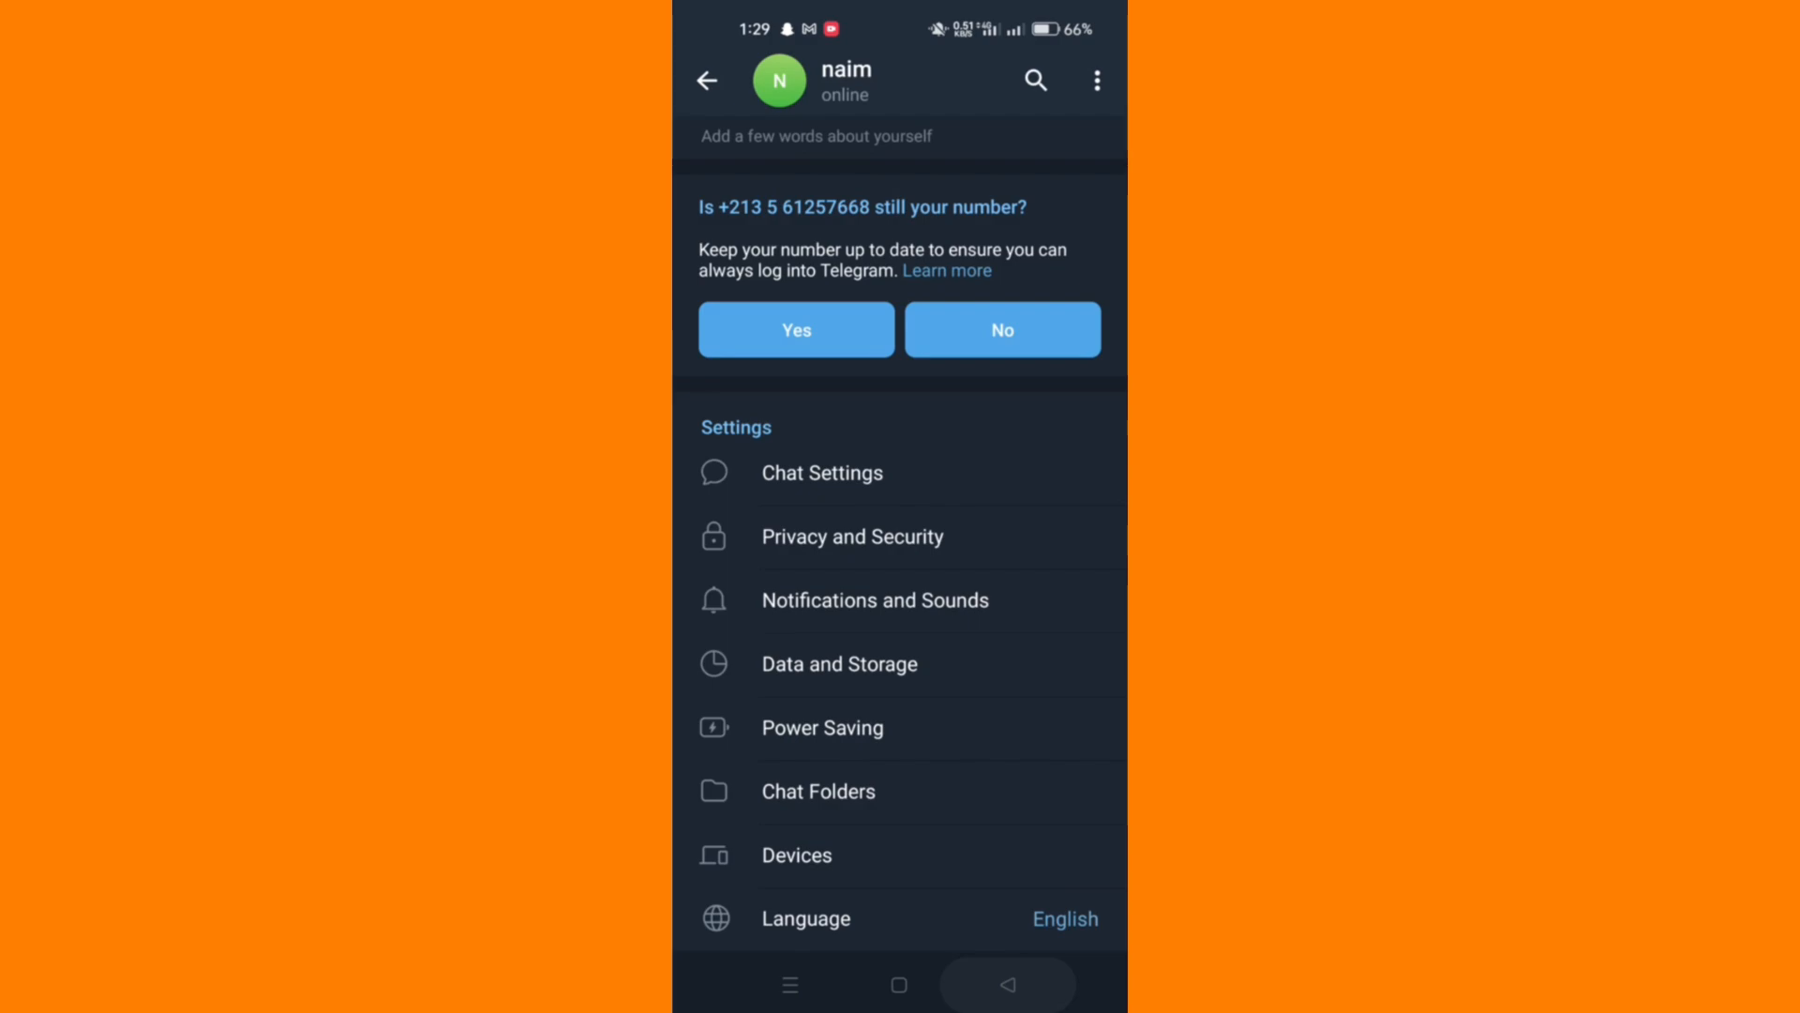
click(898, 984)
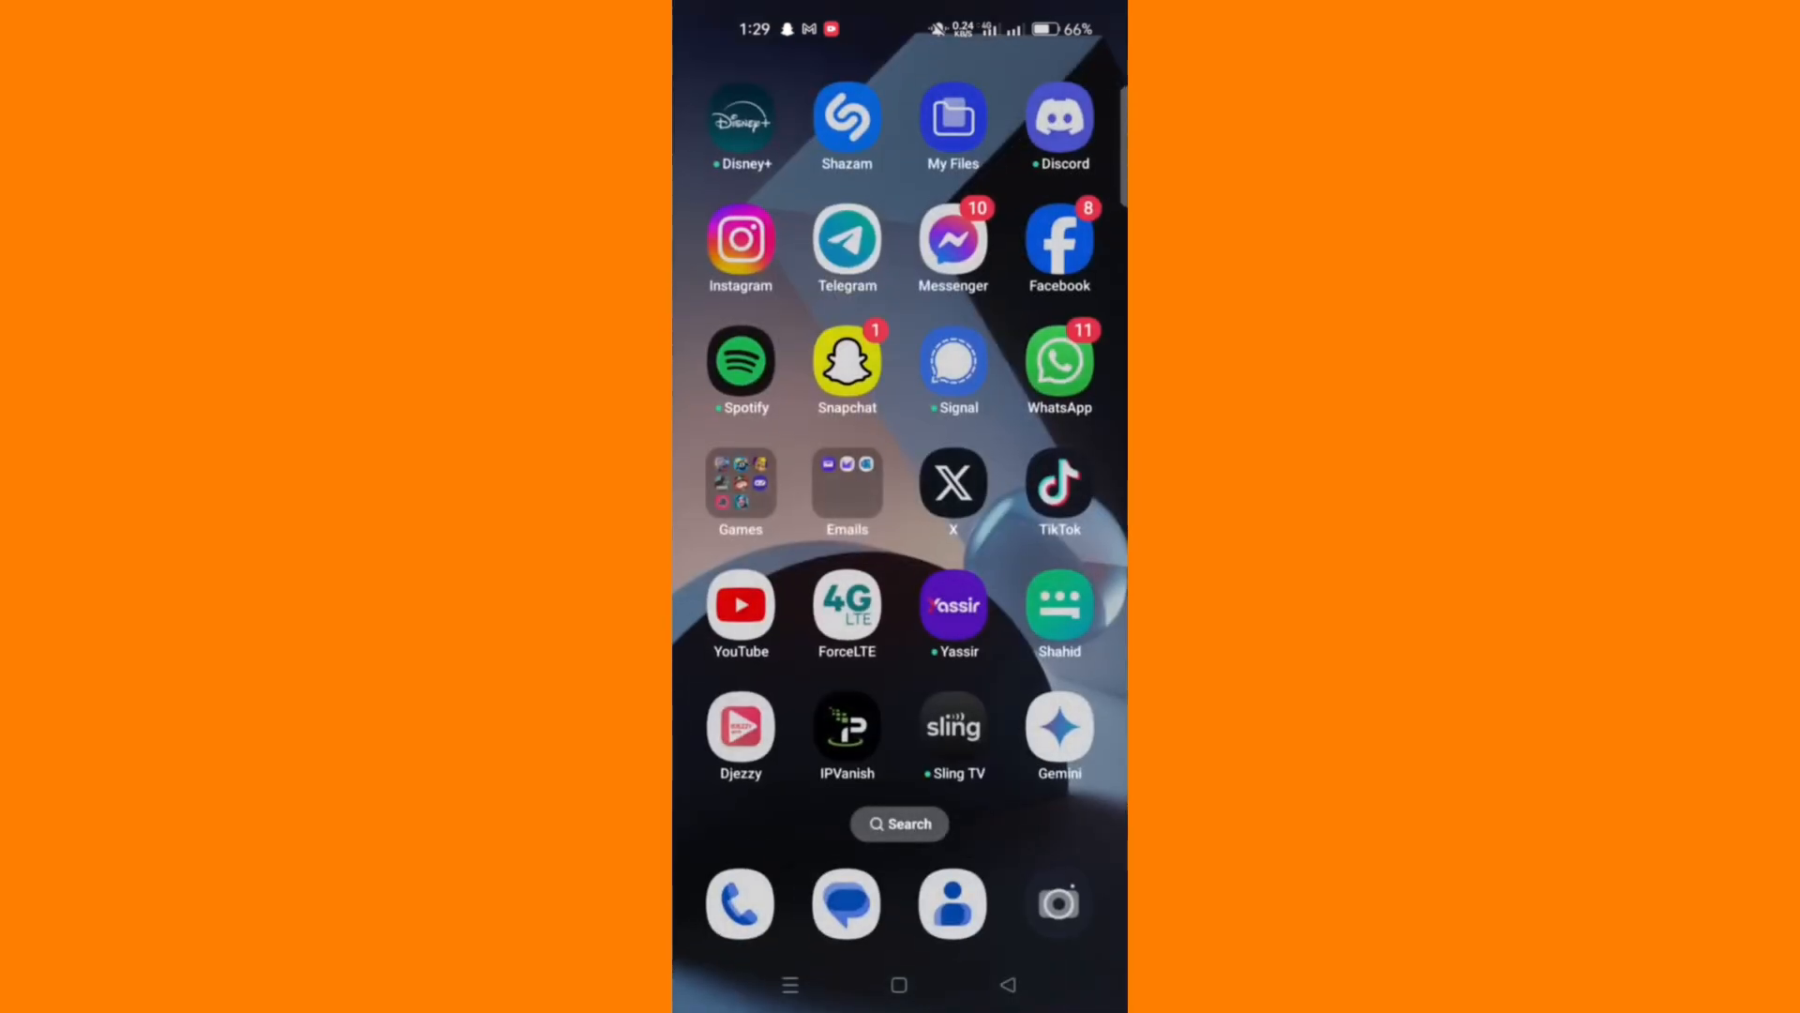
click(898, 984)
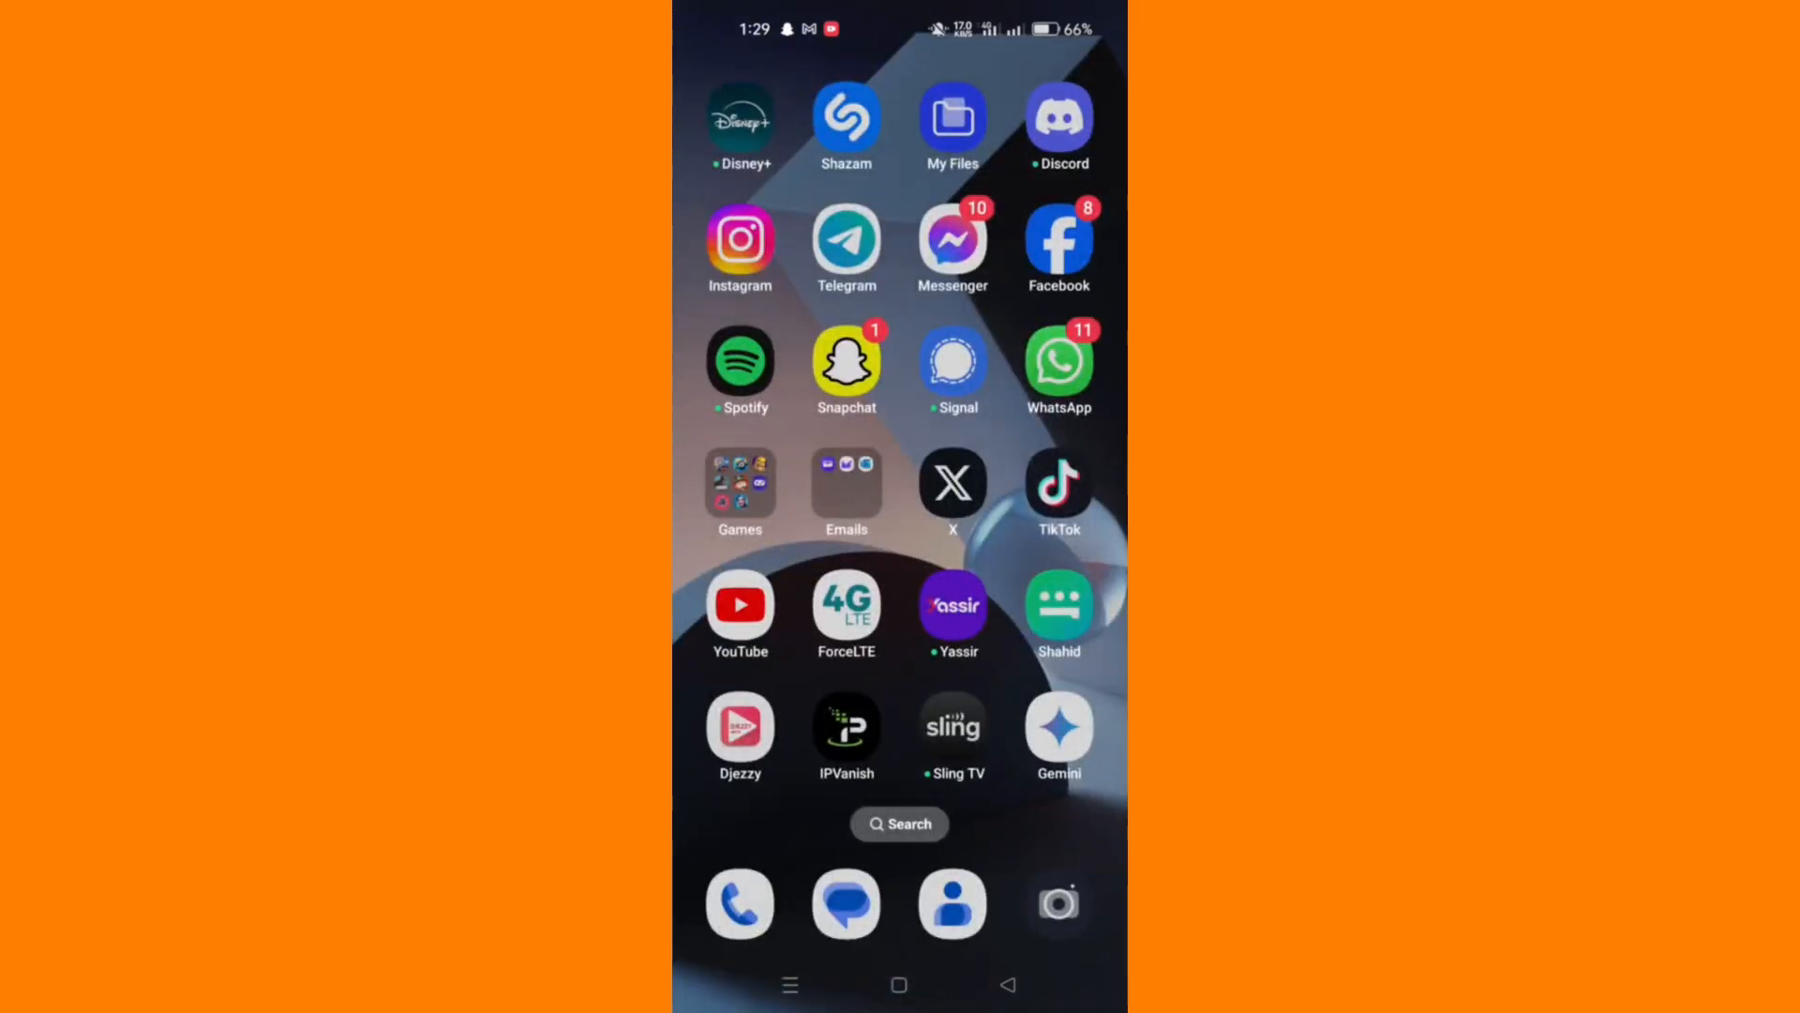
click(846, 242)
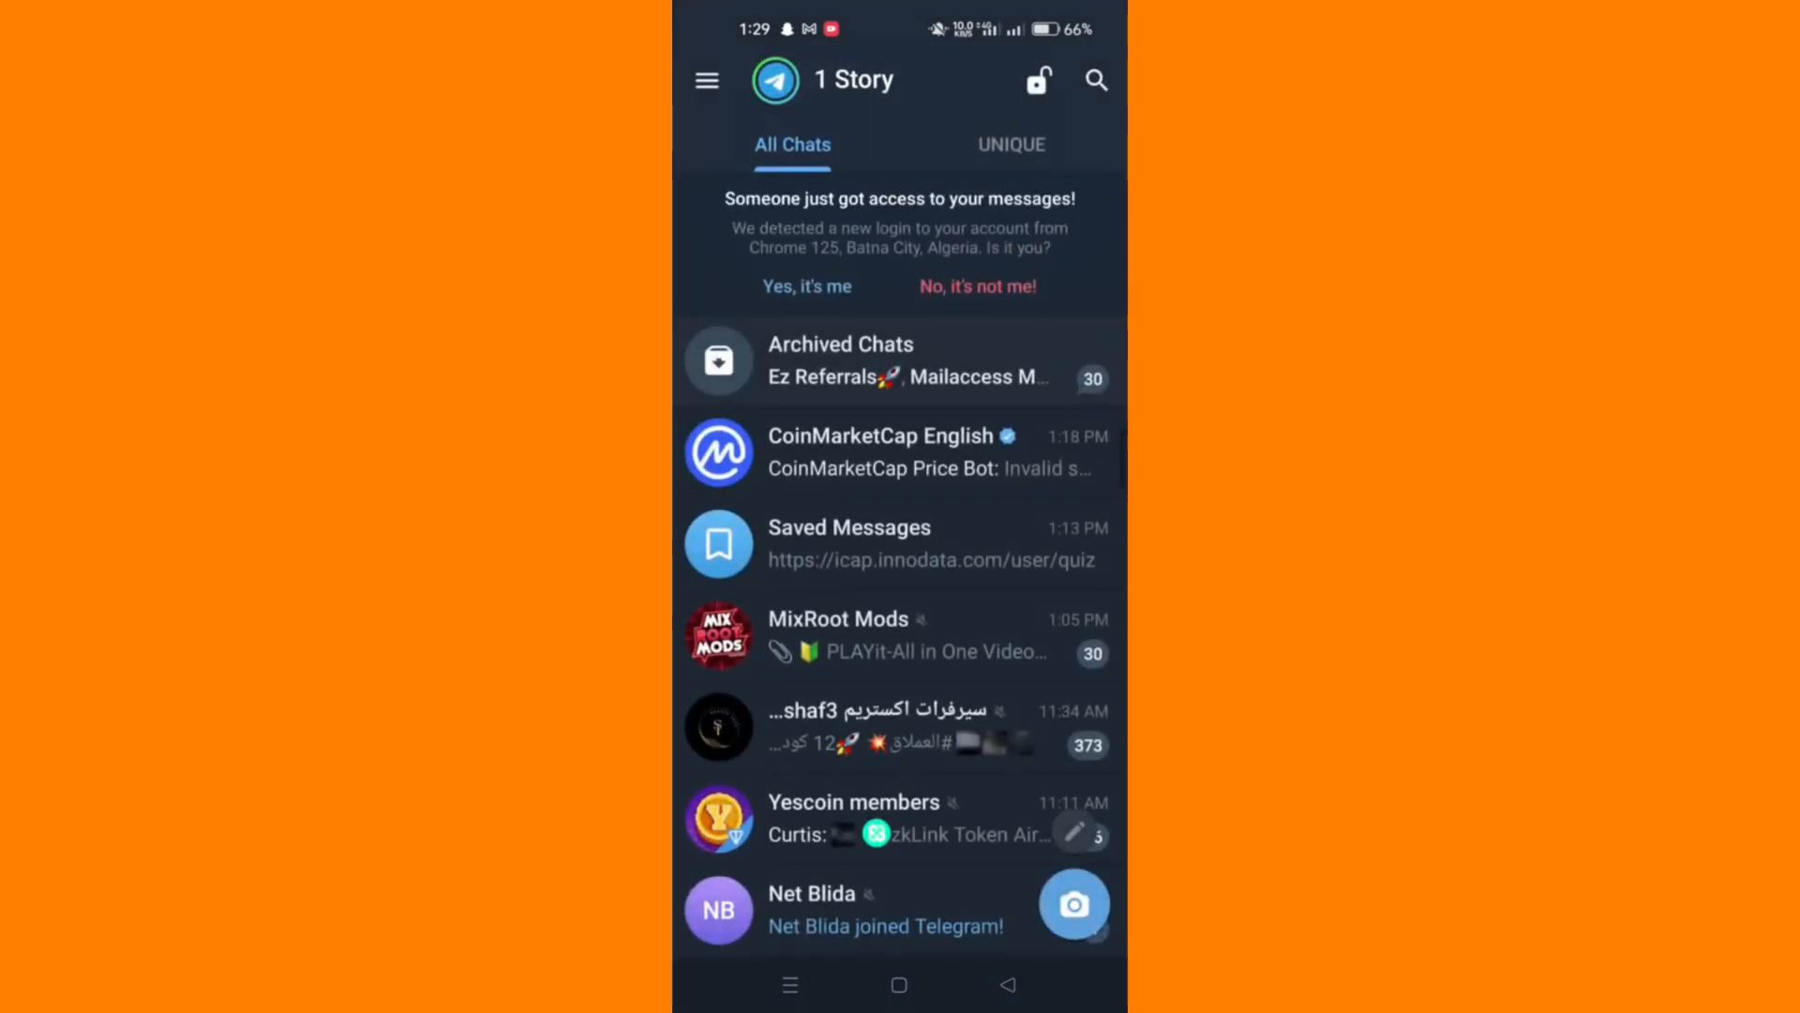
Step: Confirm 'Yes, it's me' on the login banner and reach the ClickBee LTC Bot chat among mid-May conversations
click(806, 285)
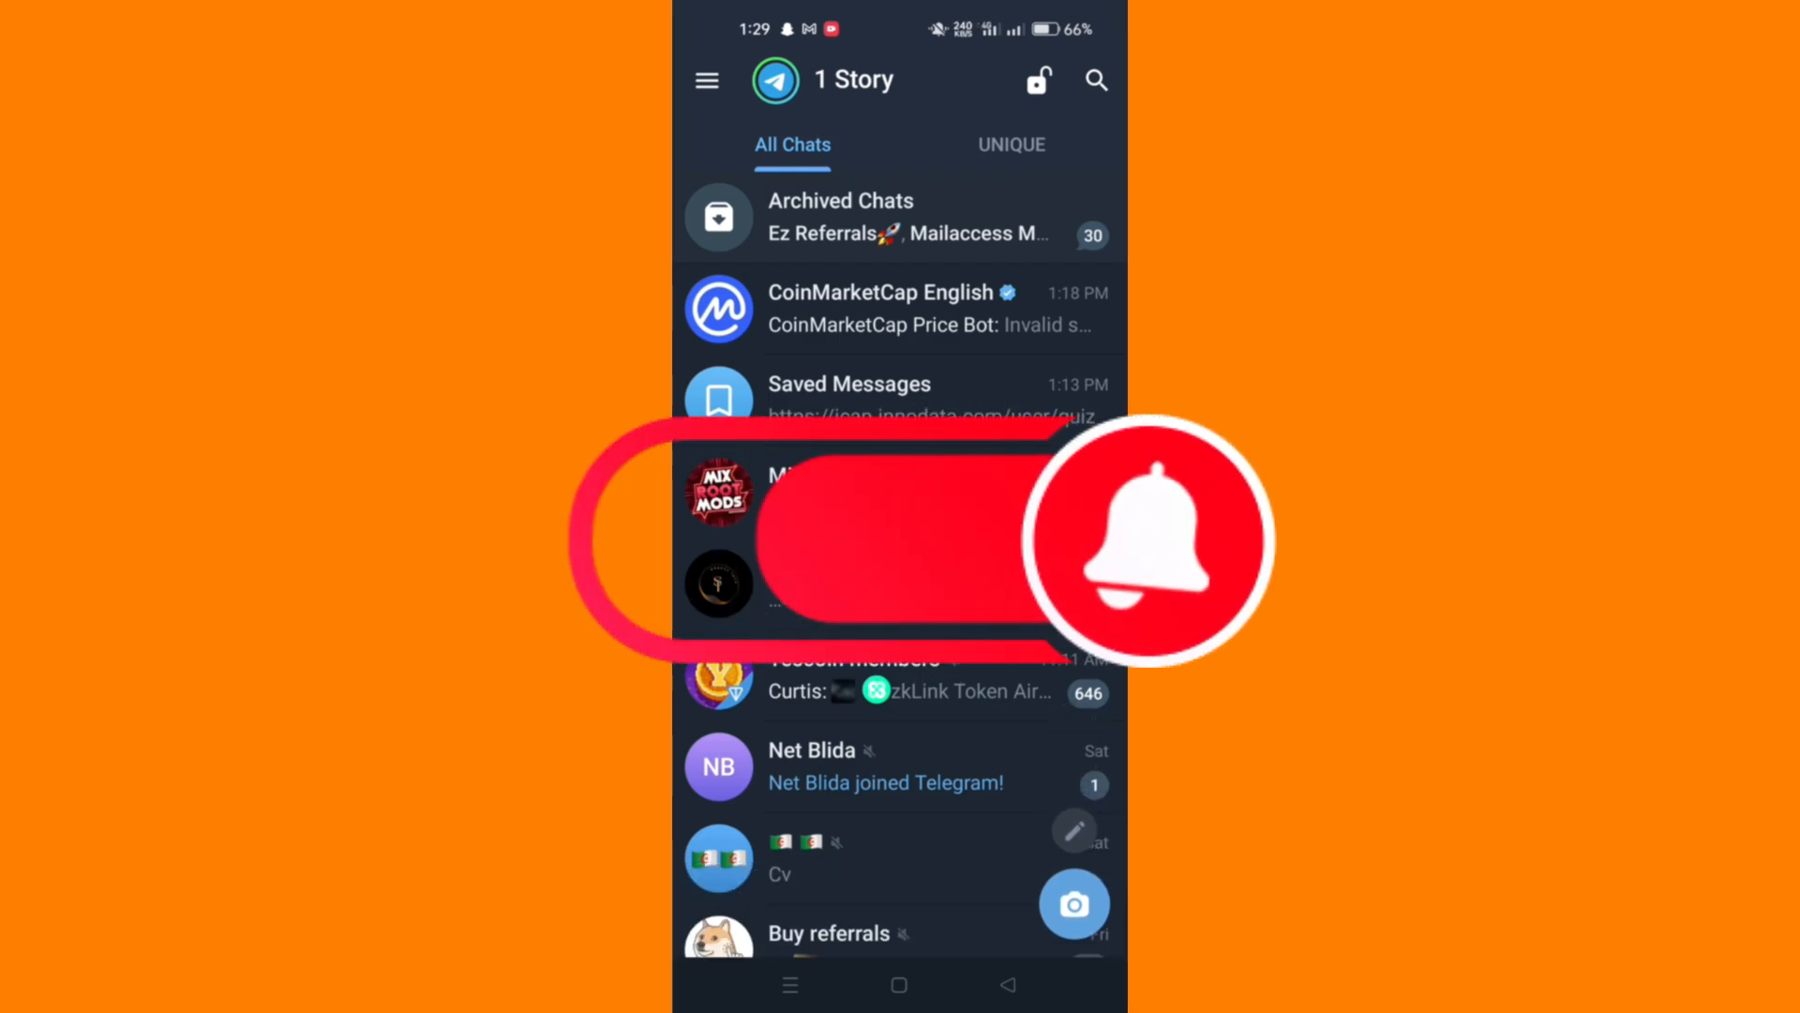
scroll(down, 3)
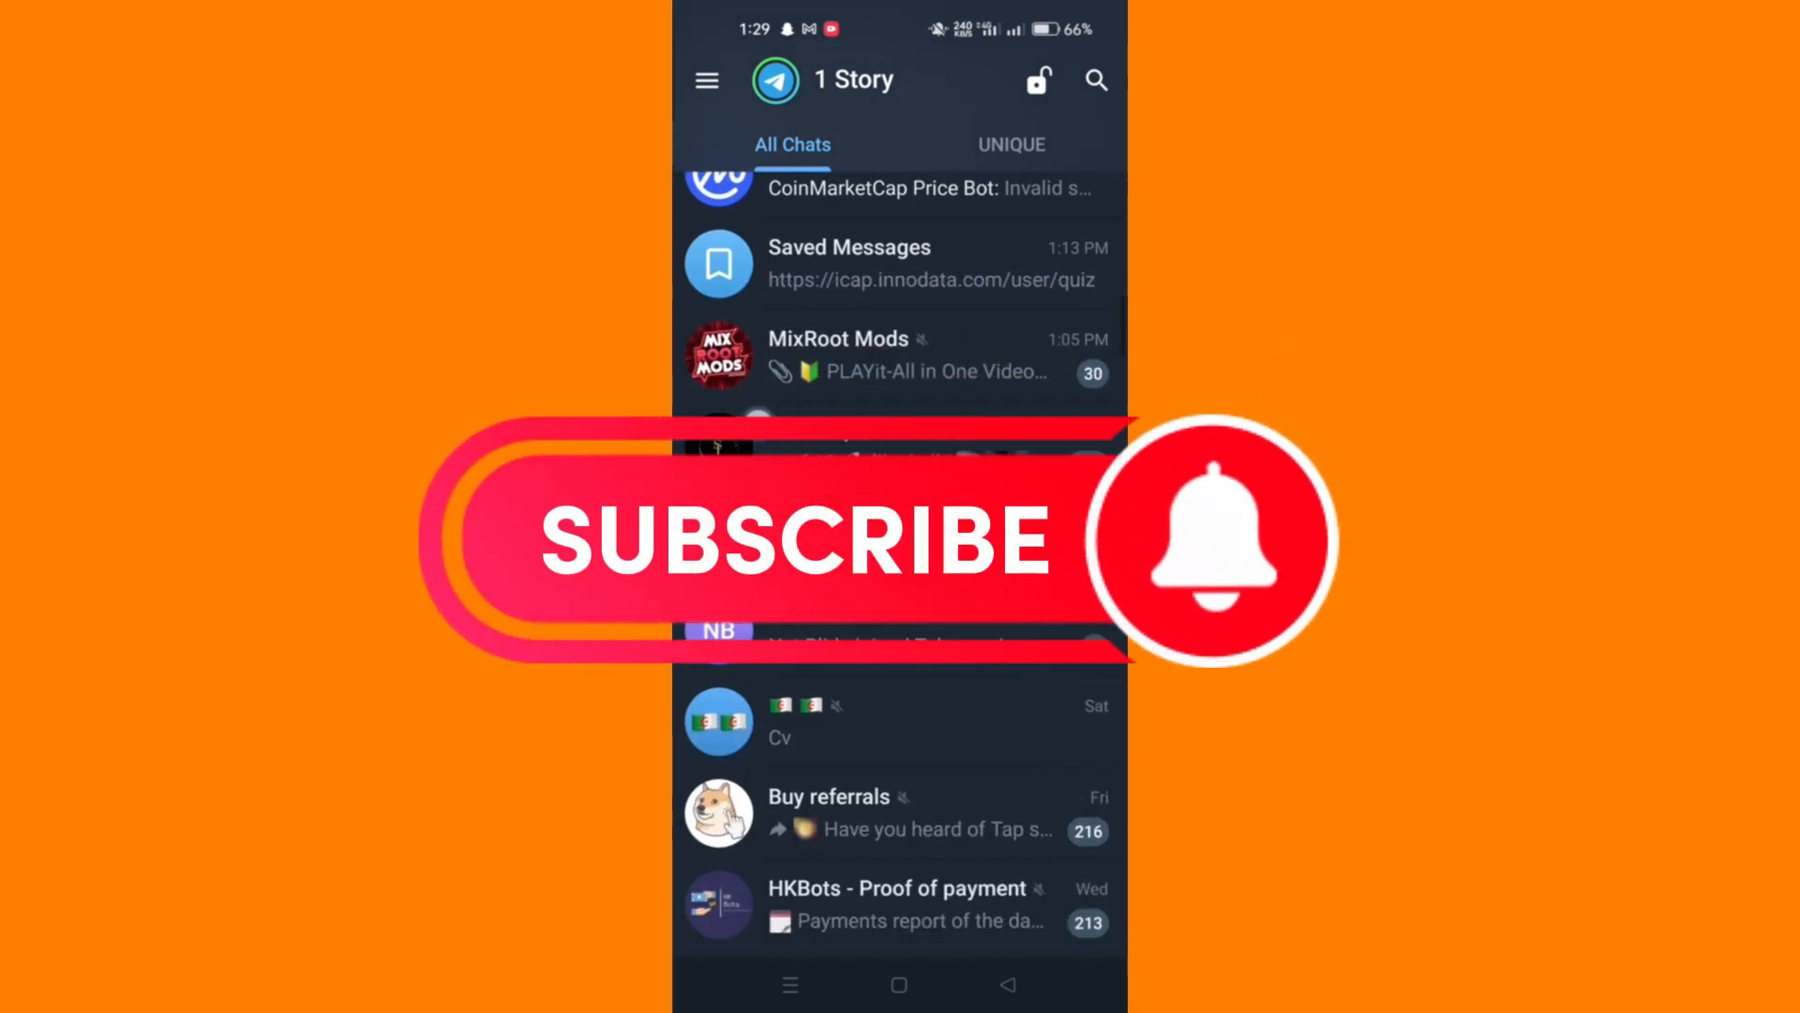
scroll(down, 3)
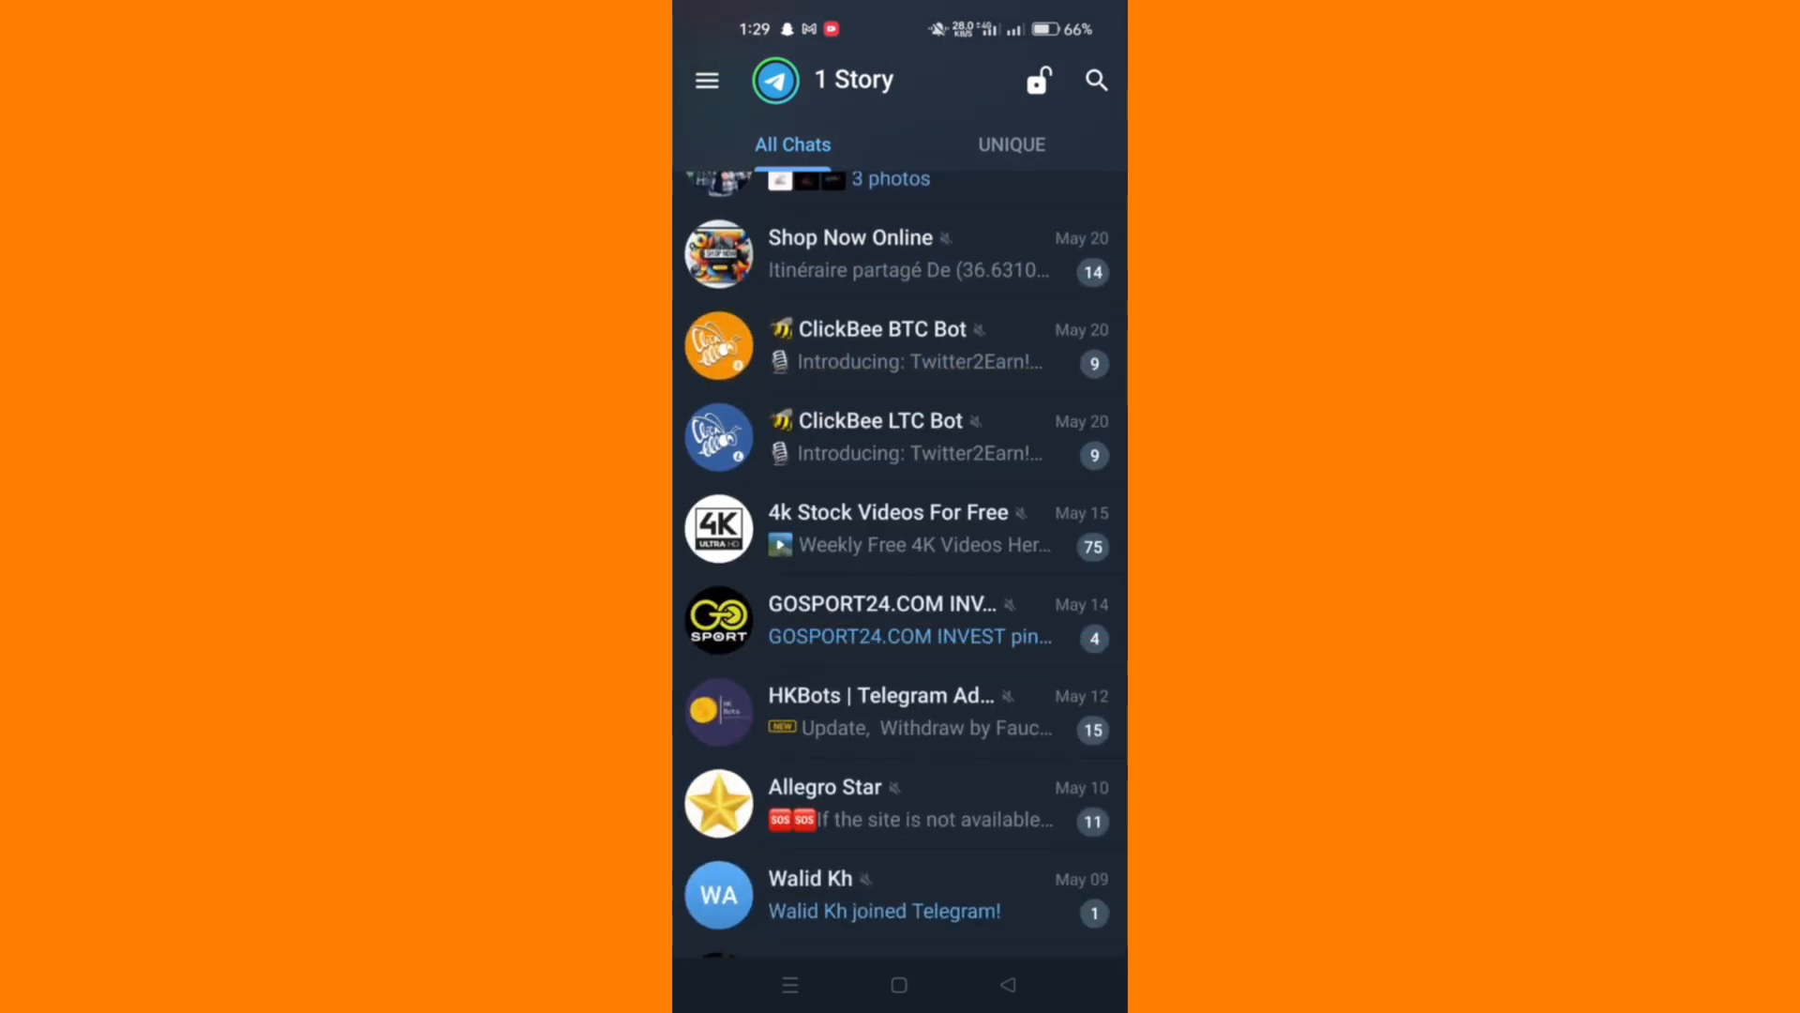
click(999, 439)
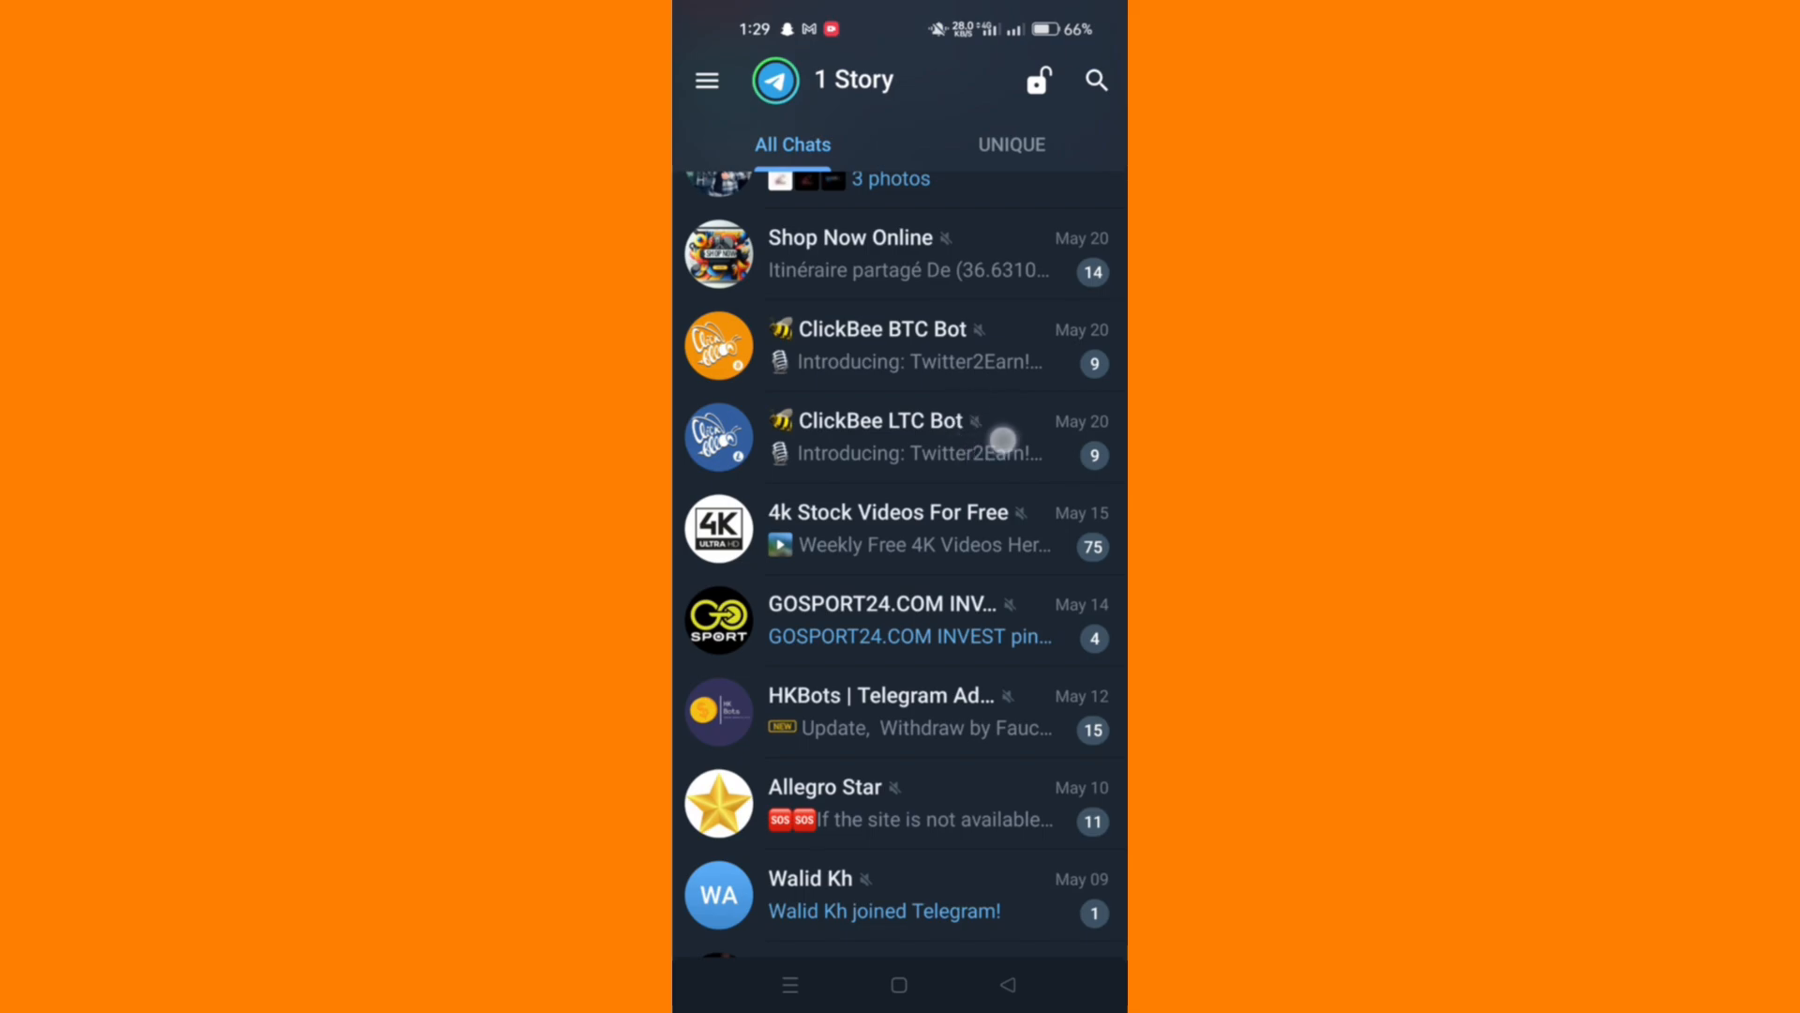